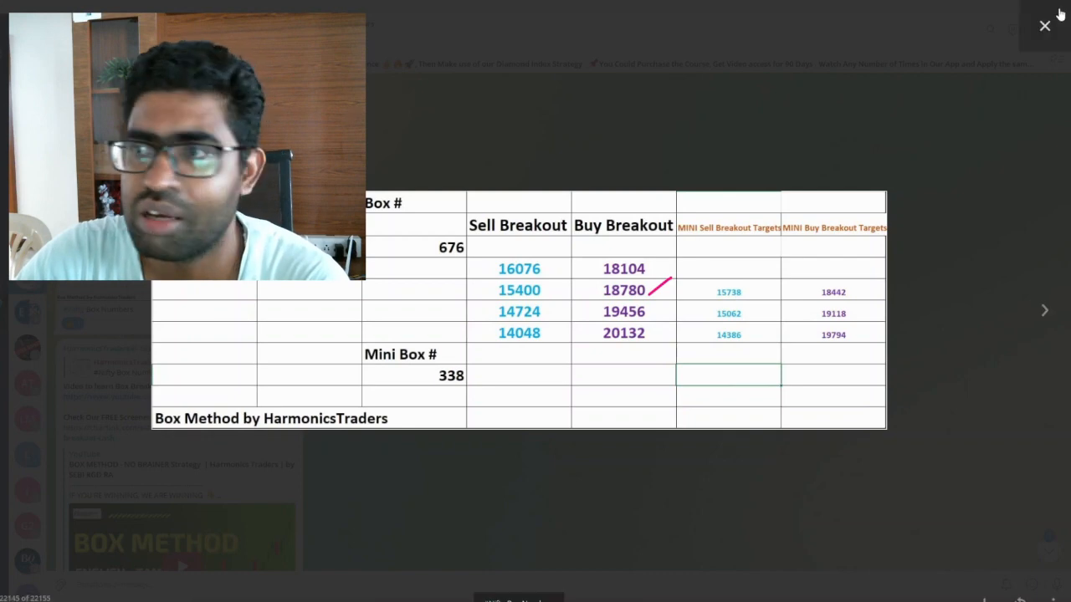
Close the enlarged Box Method numbers image and scroll down the Telegram channel feed.
left_click(1044, 27)
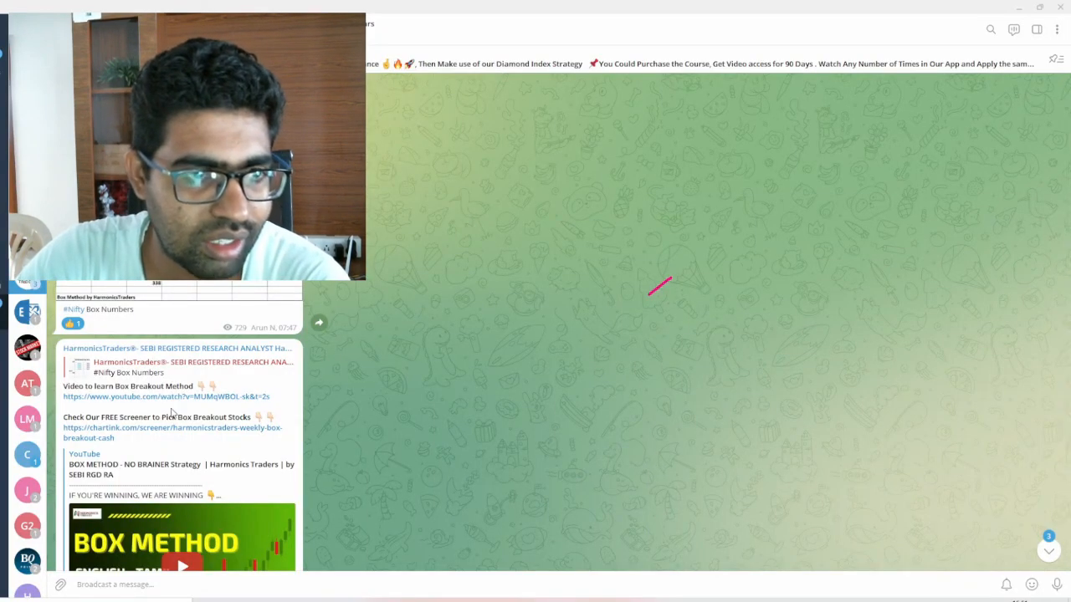
scroll("down", 3)
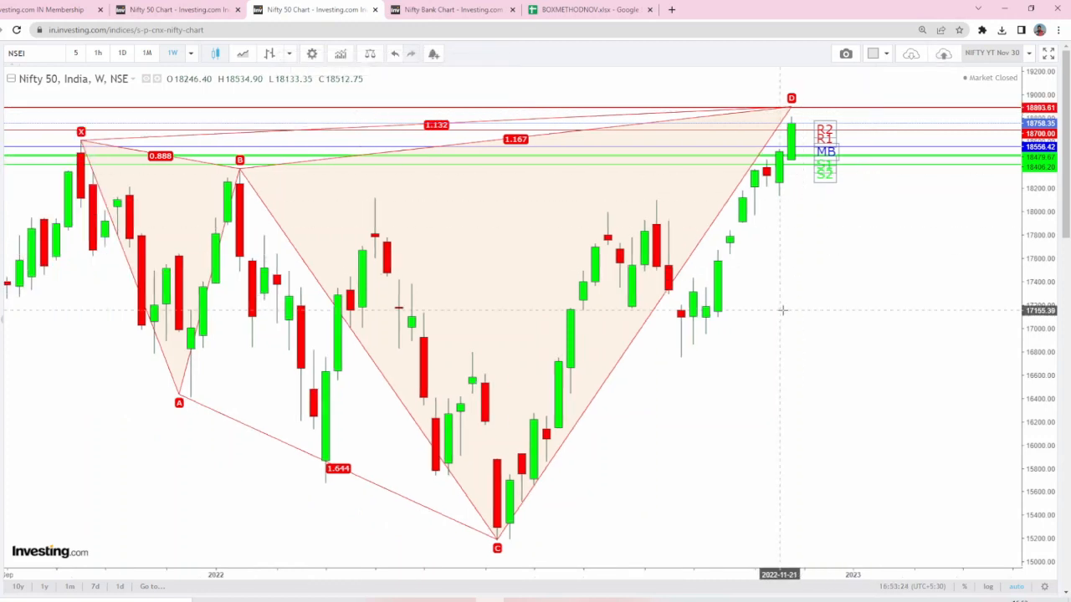
mouse_move(823, 164)
type("1878")
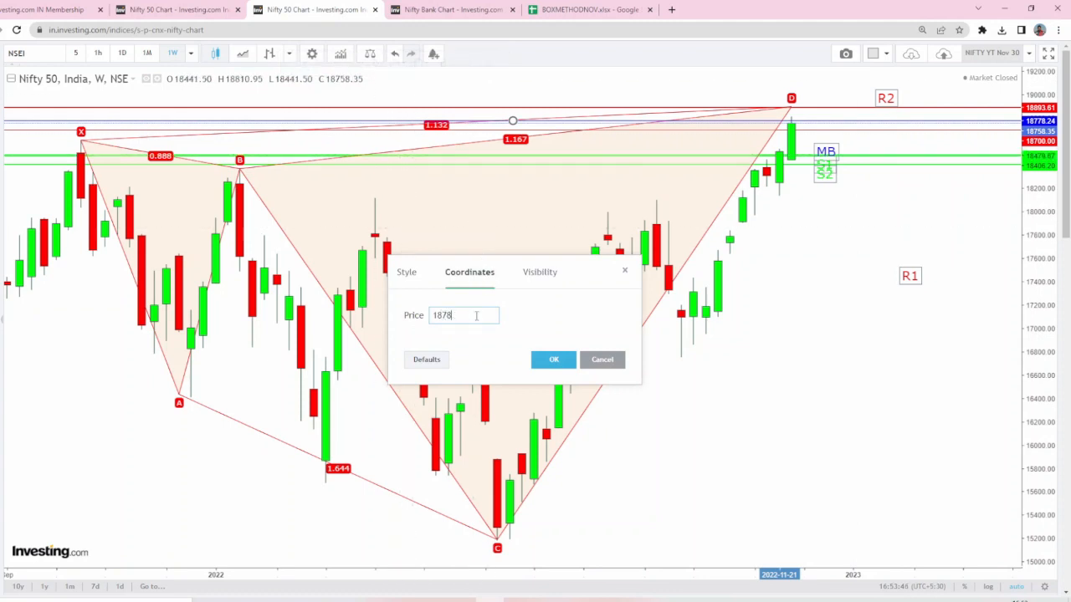
Confirm the previous level edit, then set the R1 line's coordinate price to 18840.
left_click(553, 358)
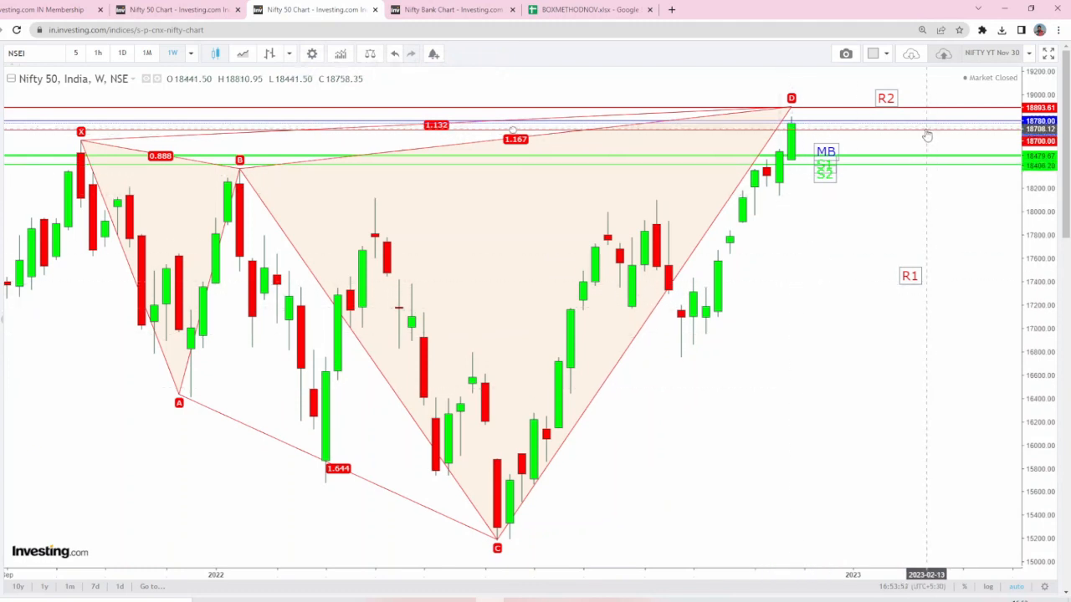
double_click(501, 141)
type("1885")
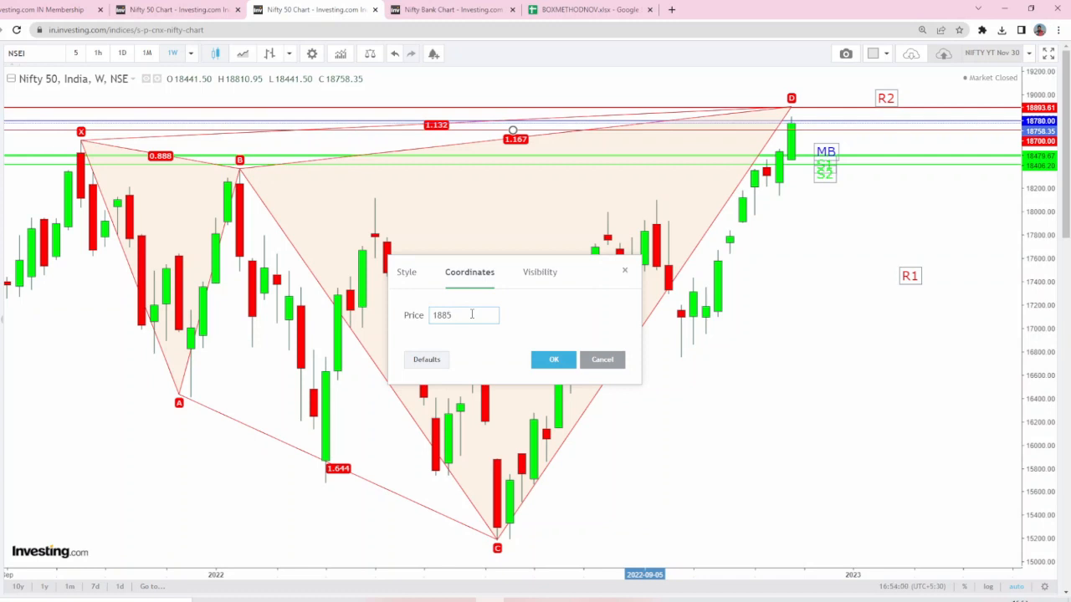
type("18840")
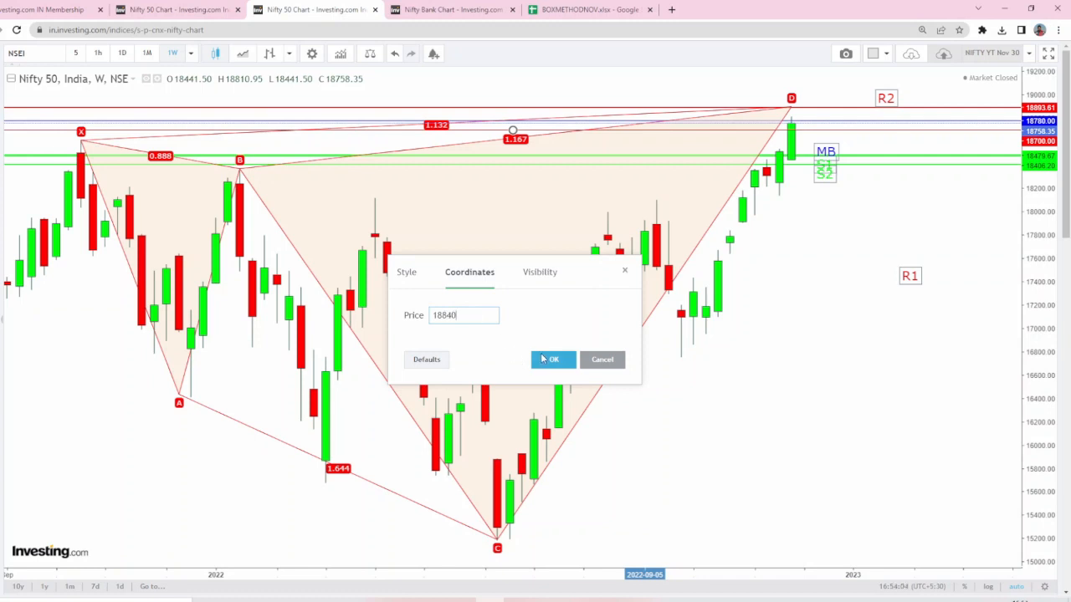
left_click(553, 358)
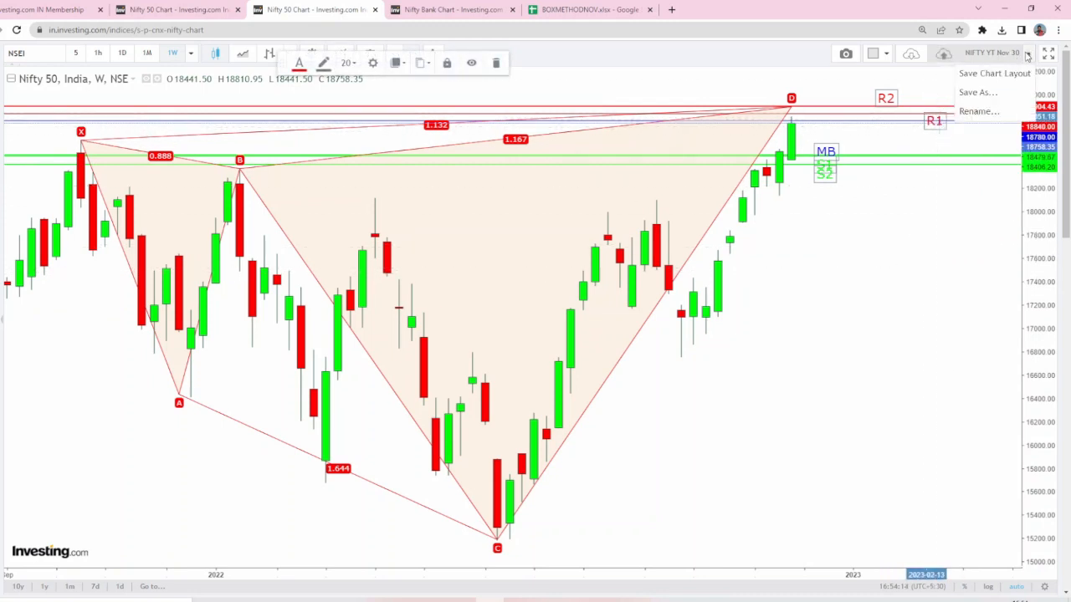
Rename the chart layout from 'NIFTY YT Nov 30' to 'NIFTY YT Dec 1' and save it.
left_click(979, 110)
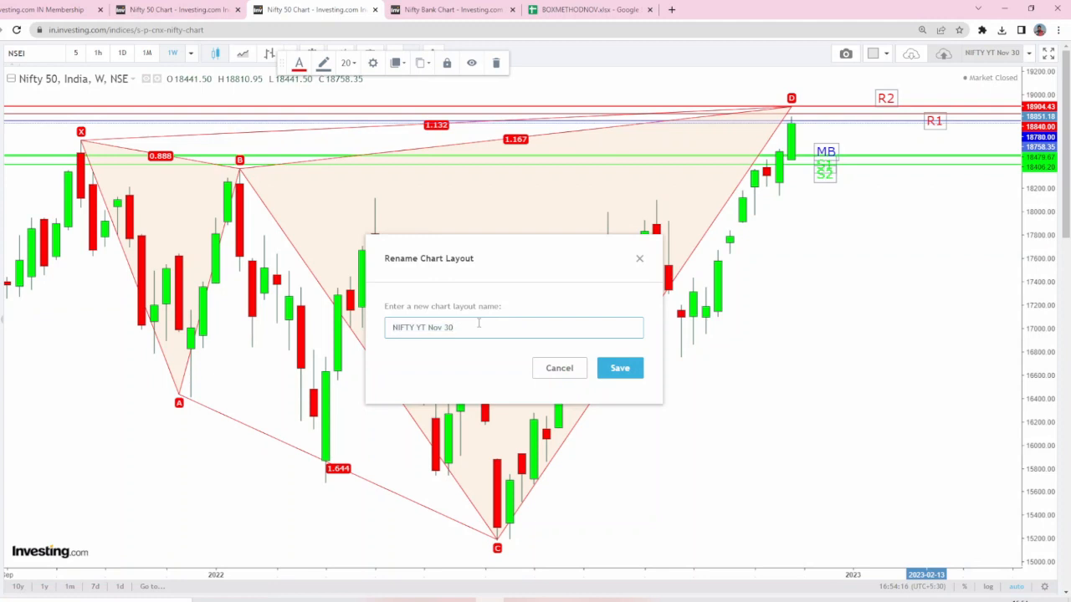
key("Backspace")
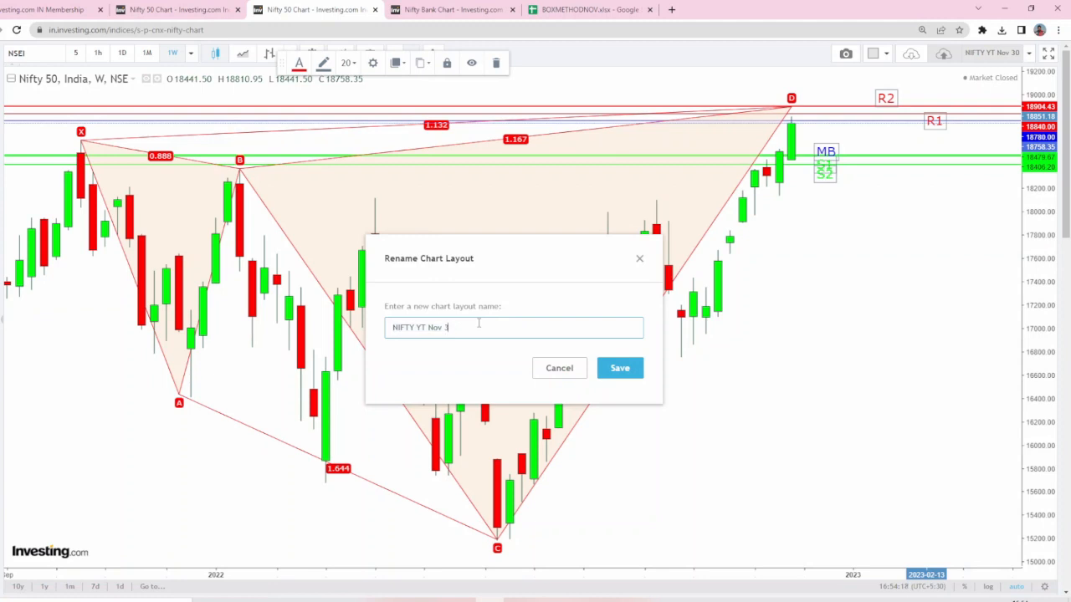
key("Backspace")
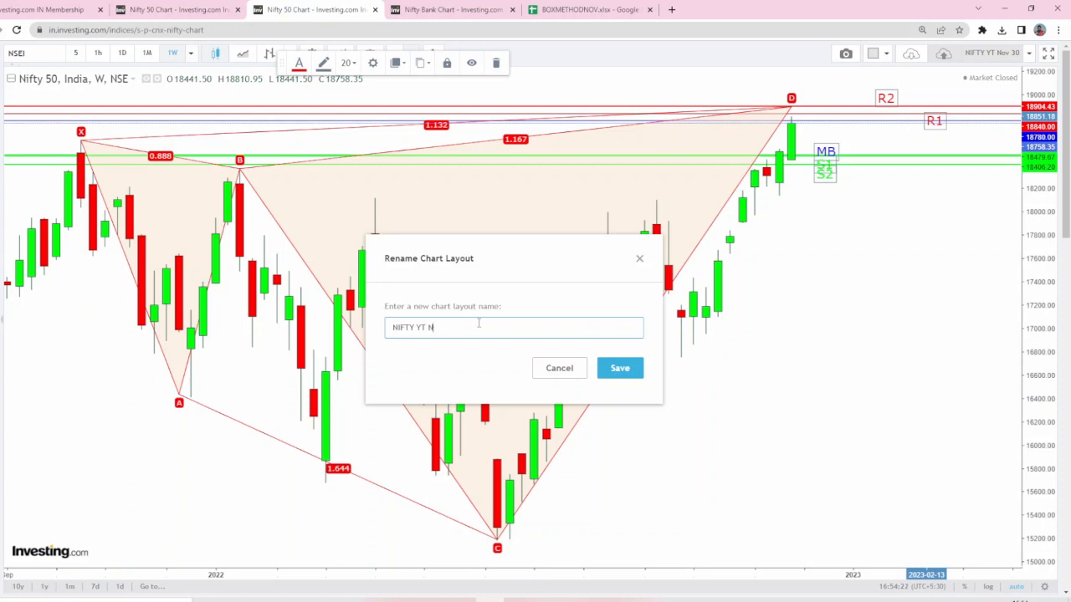
type("Dec 1")
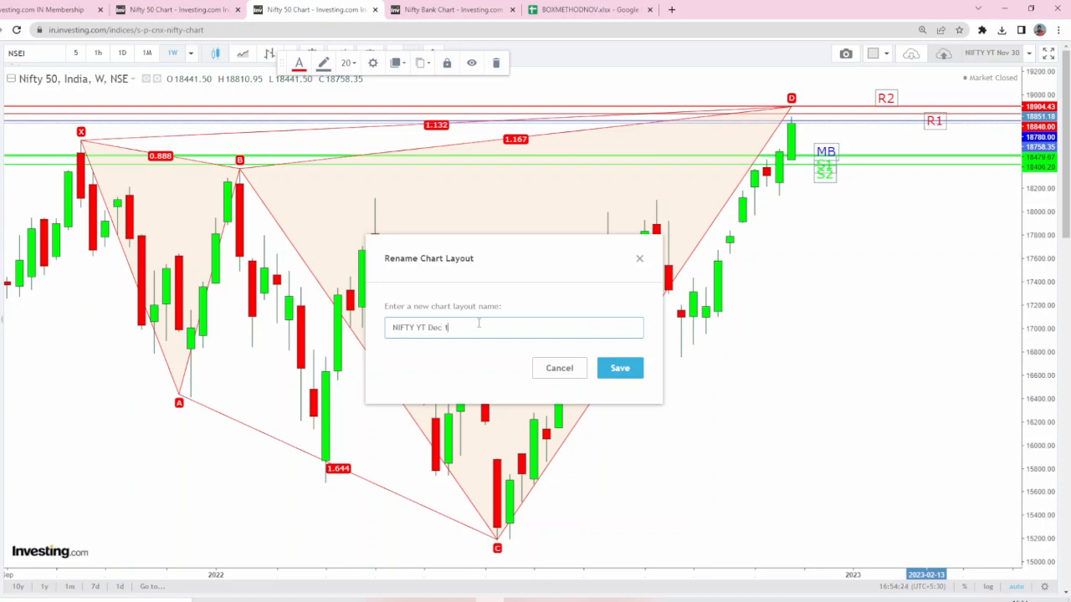
left_click(619, 368)
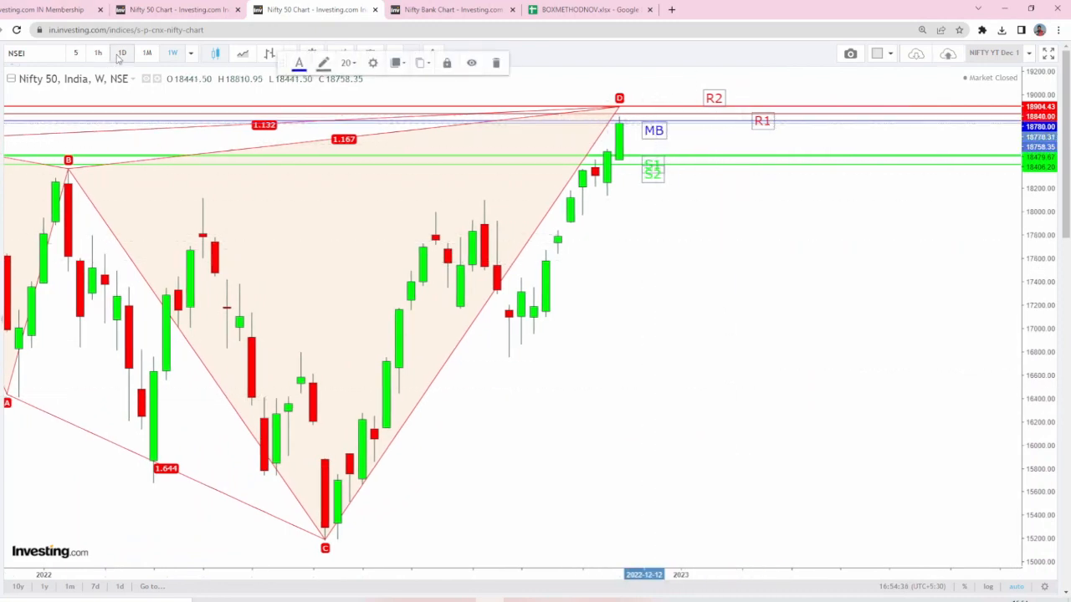
left_click(120, 51)
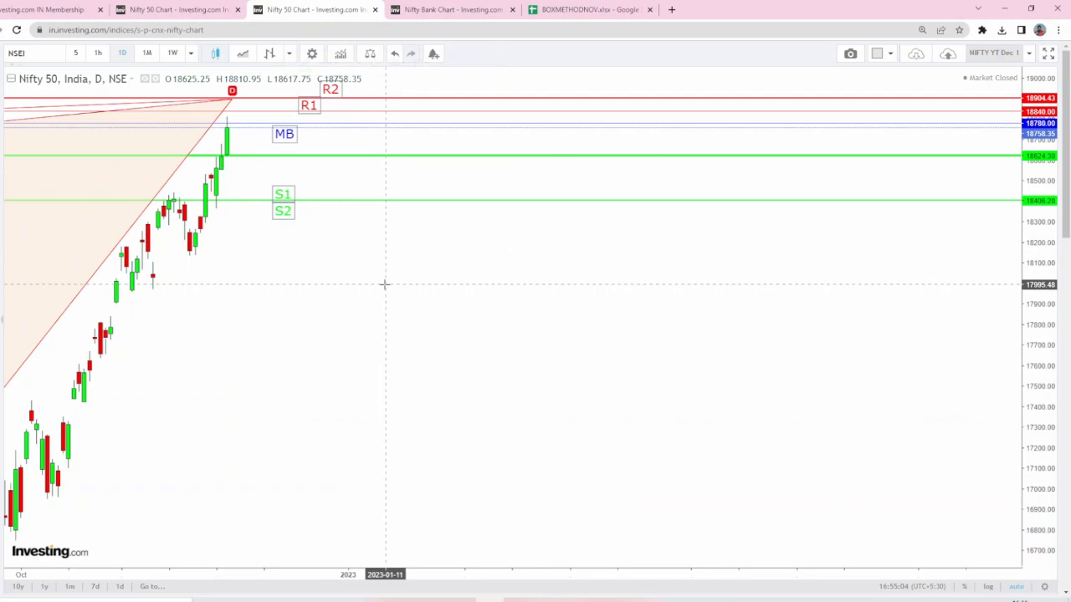
mouse_move(288, 198)
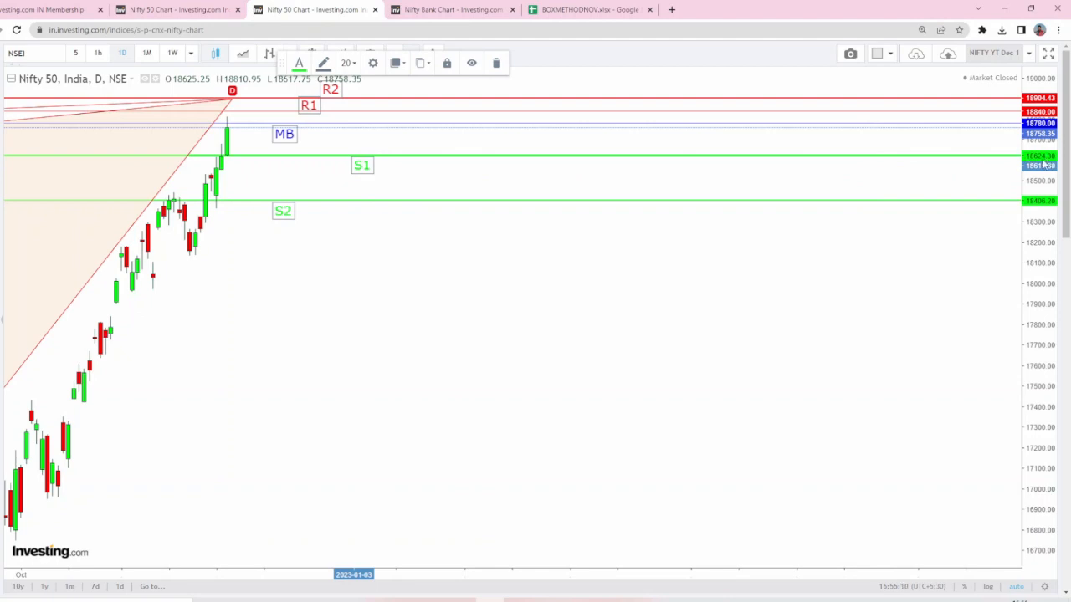
mouse_move(441, 186)
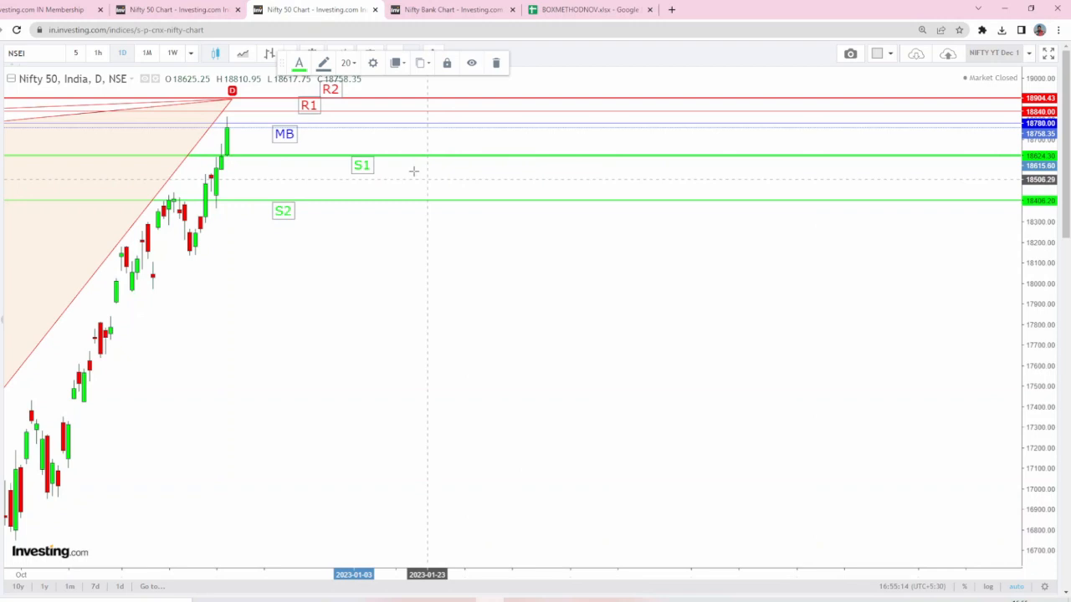
mouse_move(712, 167)
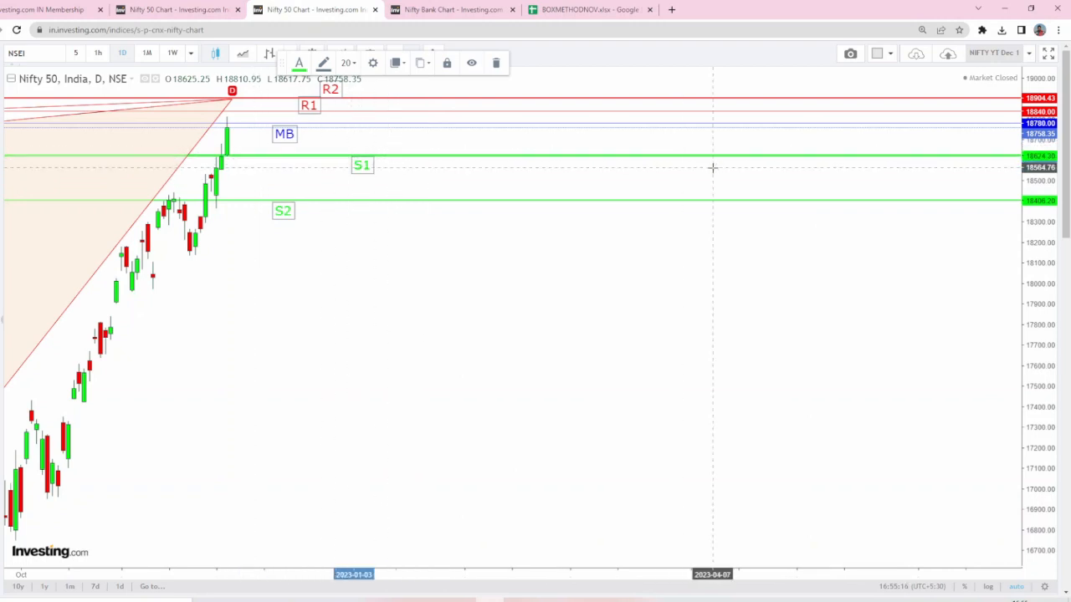
mouse_move(706, 172)
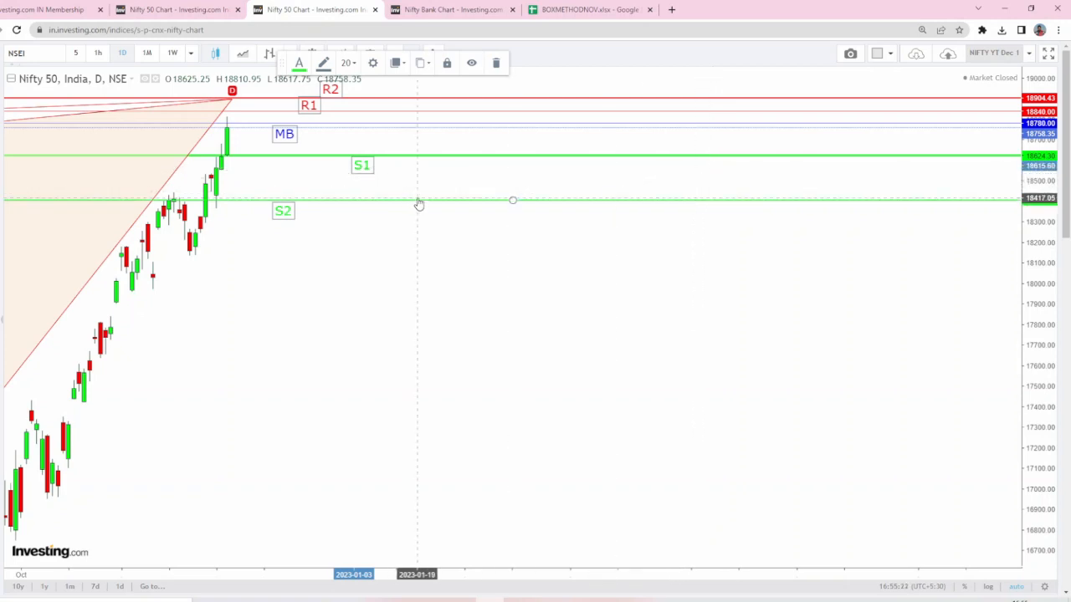
mouse_move(421, 204)
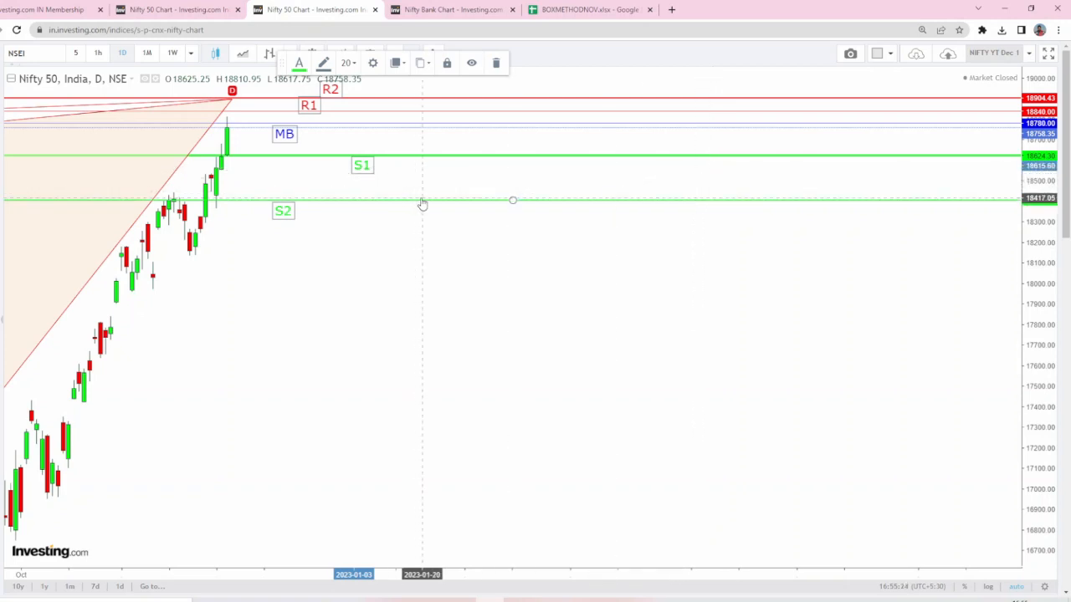
mouse_move(418, 204)
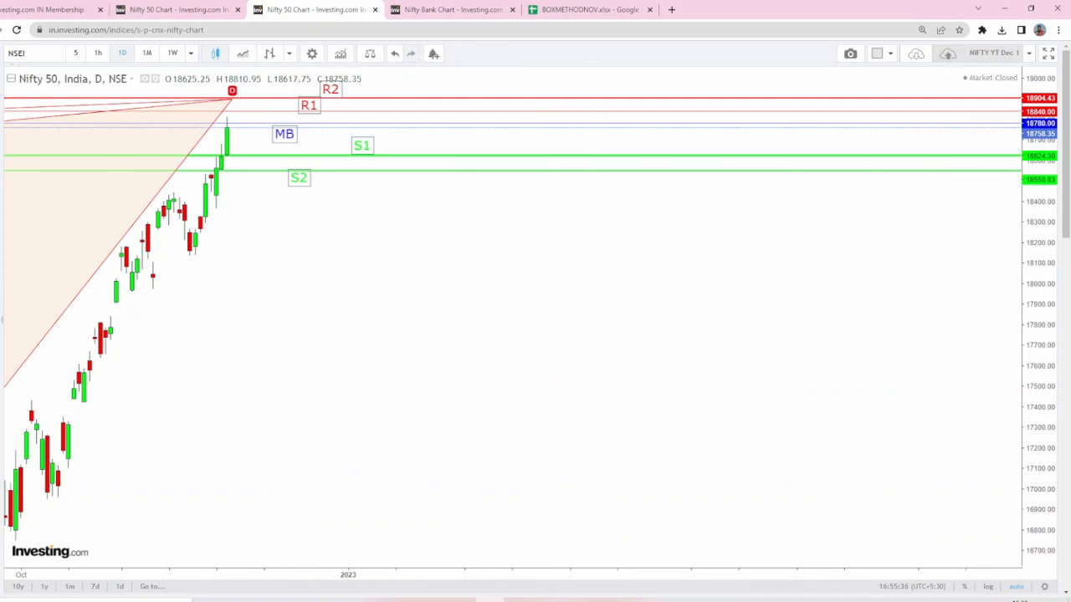
mouse_move(1028, 194)
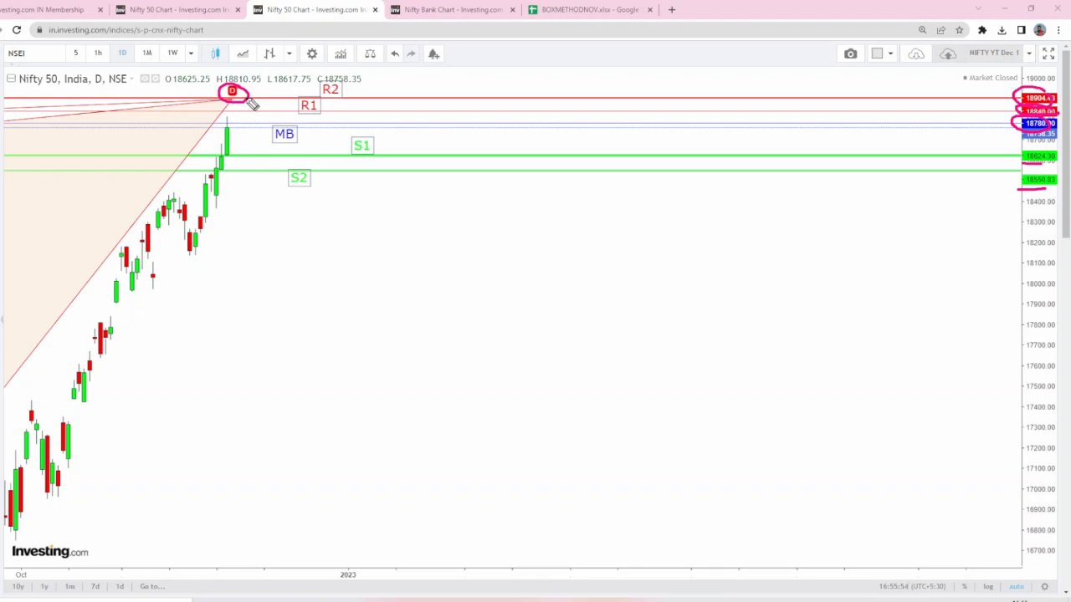
mouse_move(249, 107)
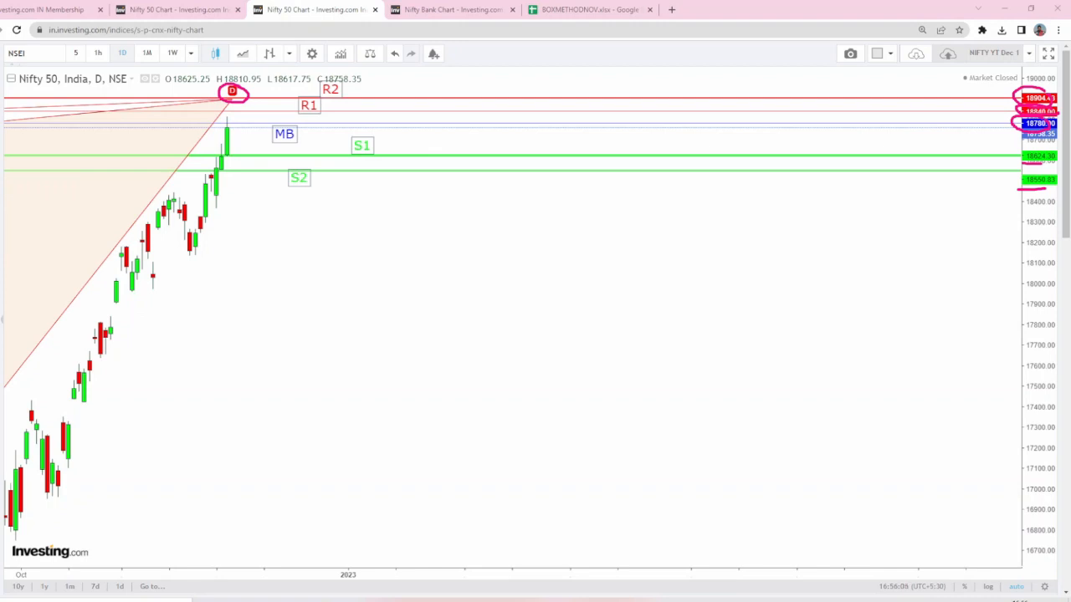
mouse_move(260, 131)
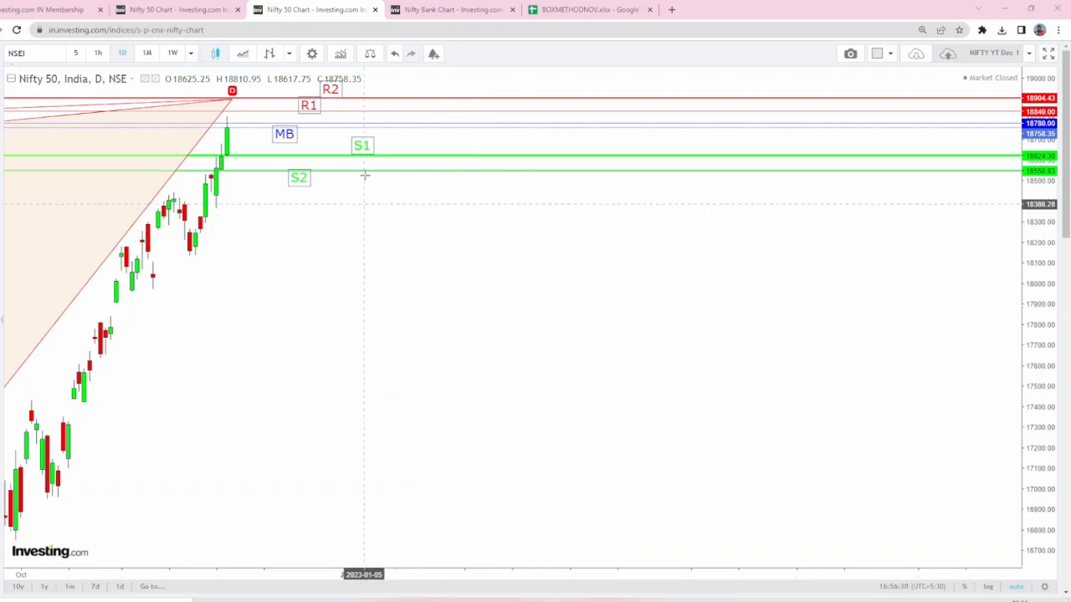
Switch to the Nifty Bank daily chart browser tab.
left_click(452, 10)
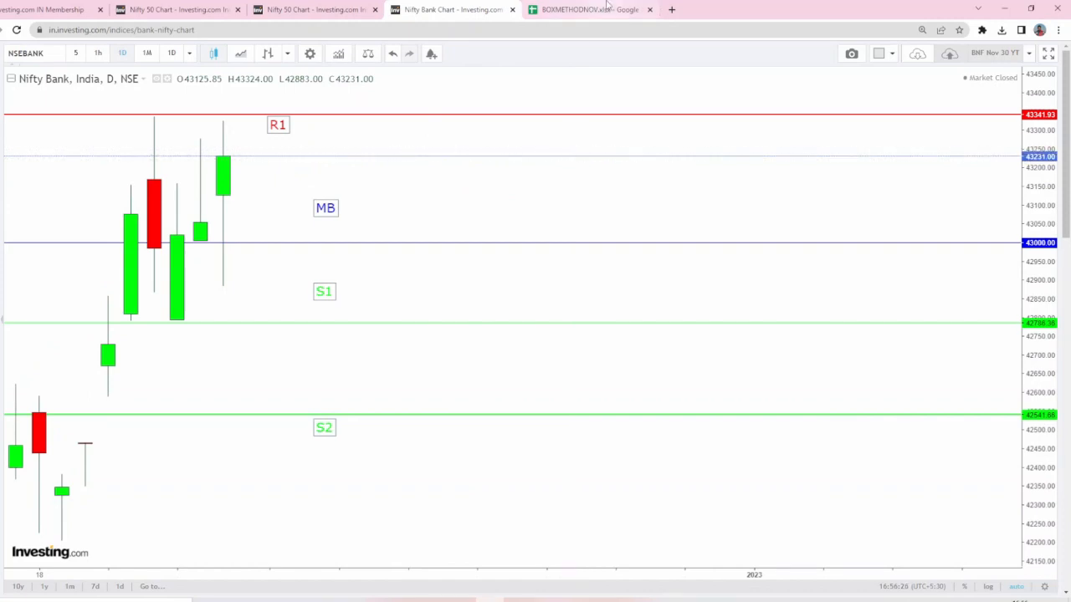
Check the BNF sheet in the BOXMETHODNOV spreadsheet, then return to the Nifty Bank chart.
left_click(589, 10)
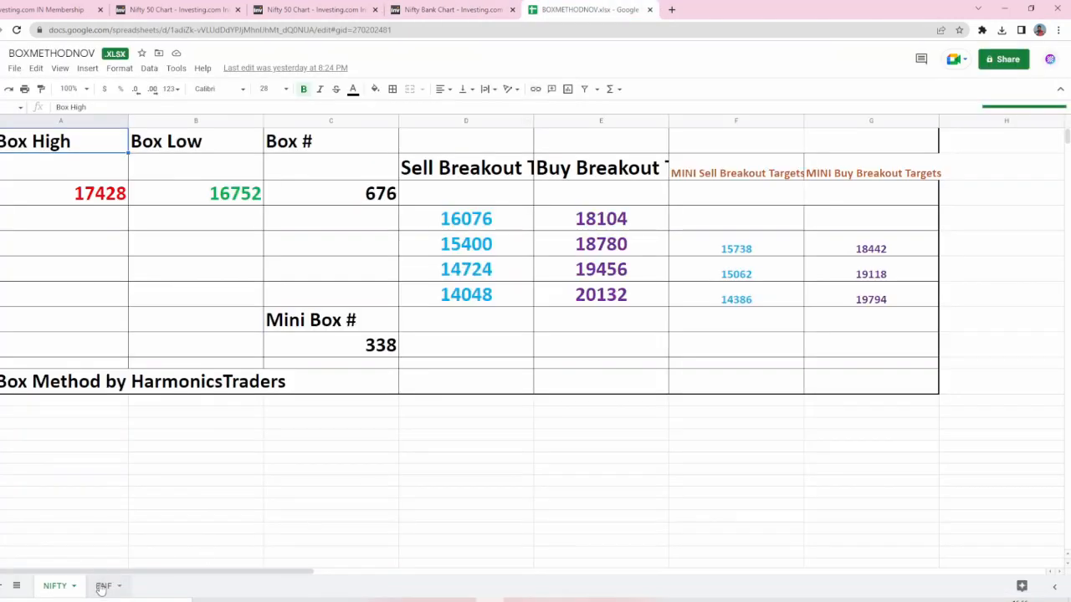
left_click(103, 585)
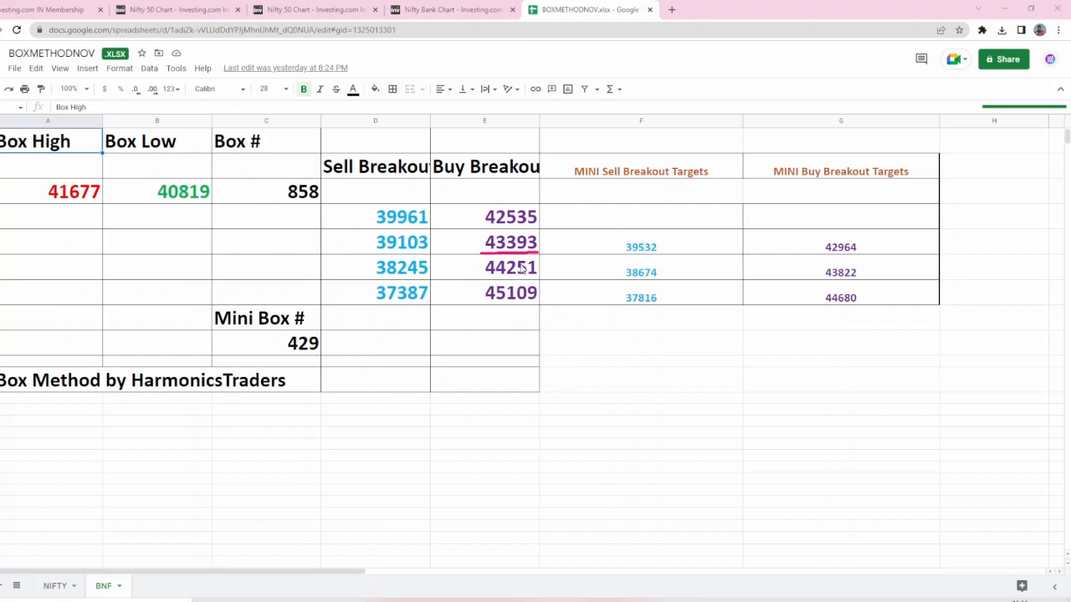
mouse_move(522, 271)
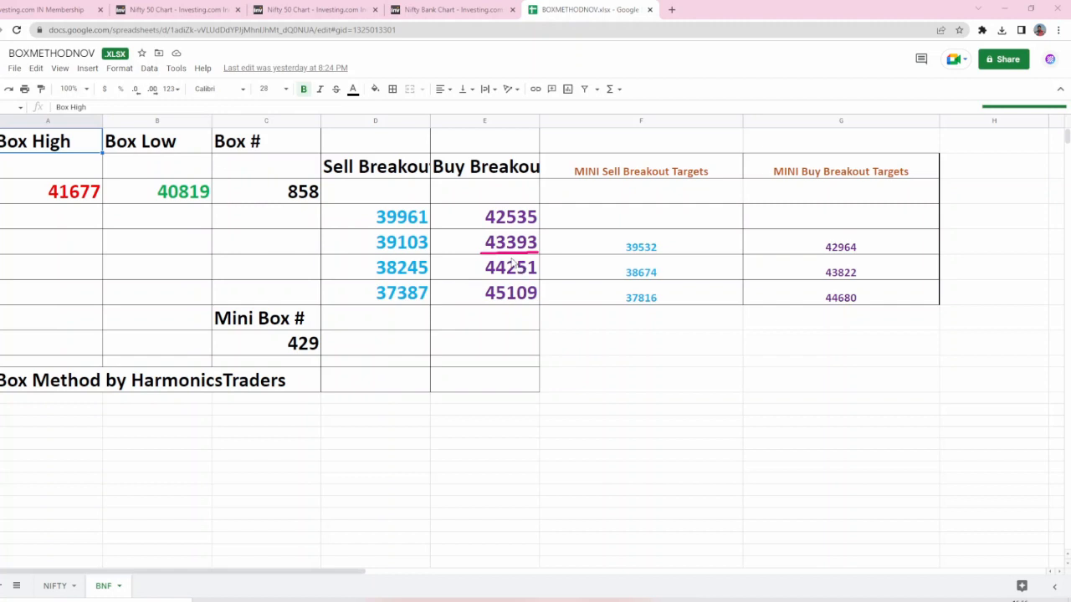
left_click(452, 10)
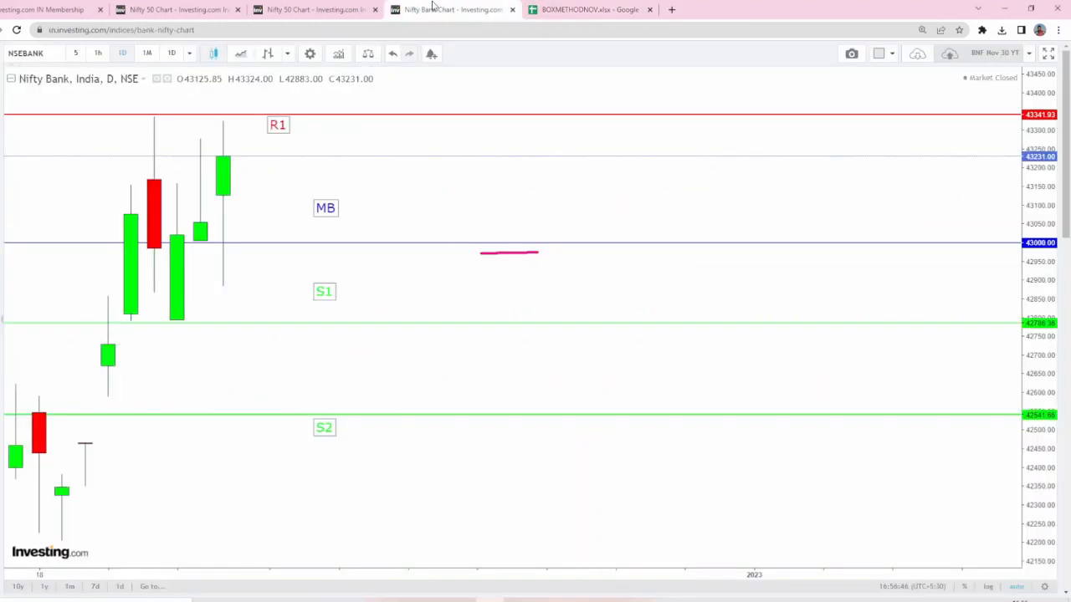
mouse_move(120, 141)
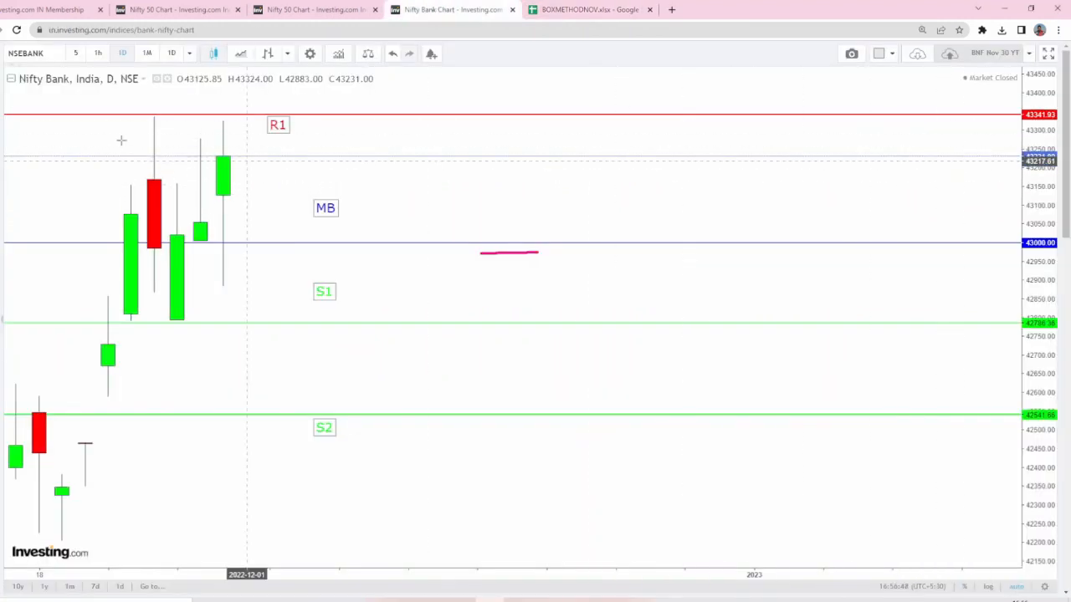
mouse_move(184, 150)
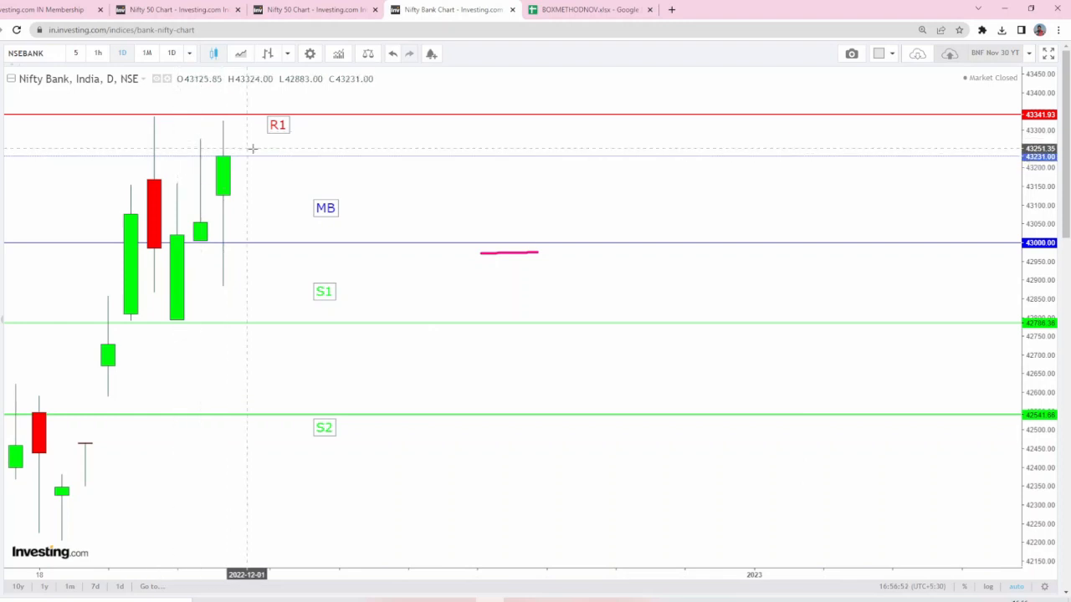
mouse_move(254, 151)
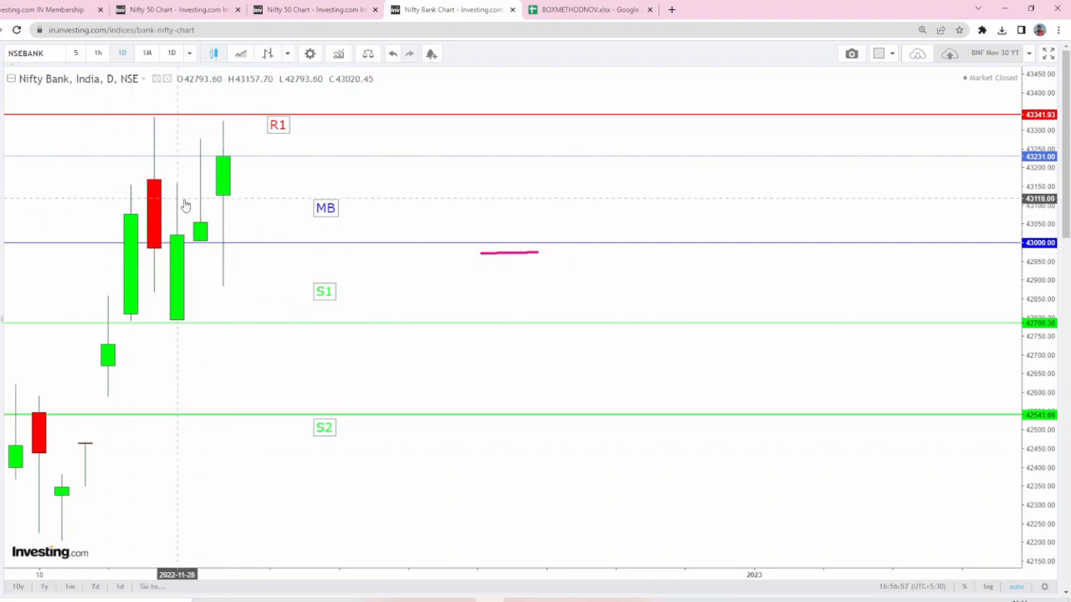
mouse_move(134, 192)
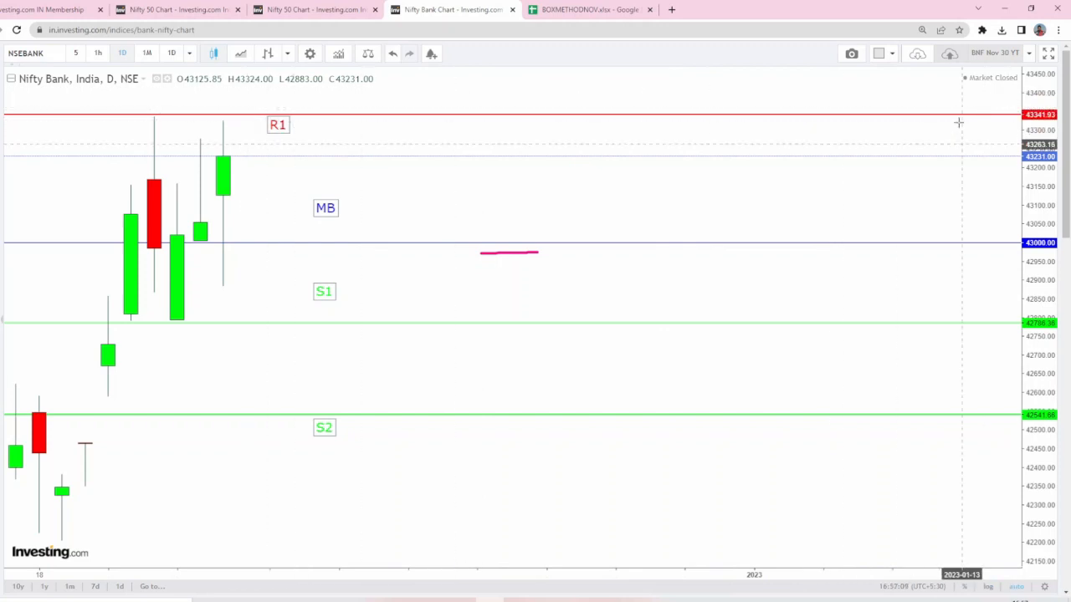
mouse_move(408, 127)
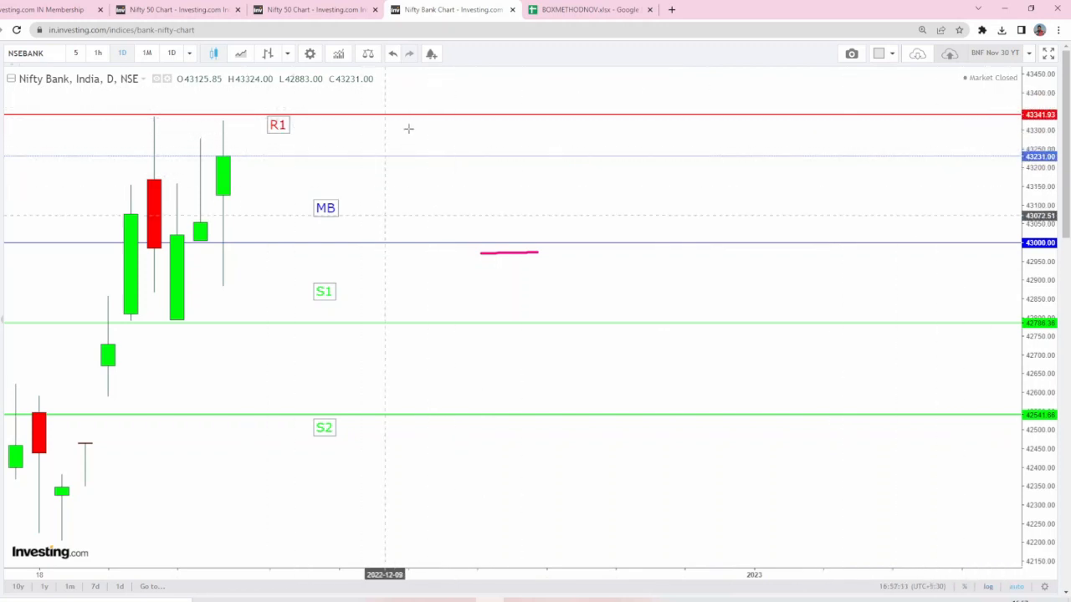
mouse_move(616, 201)
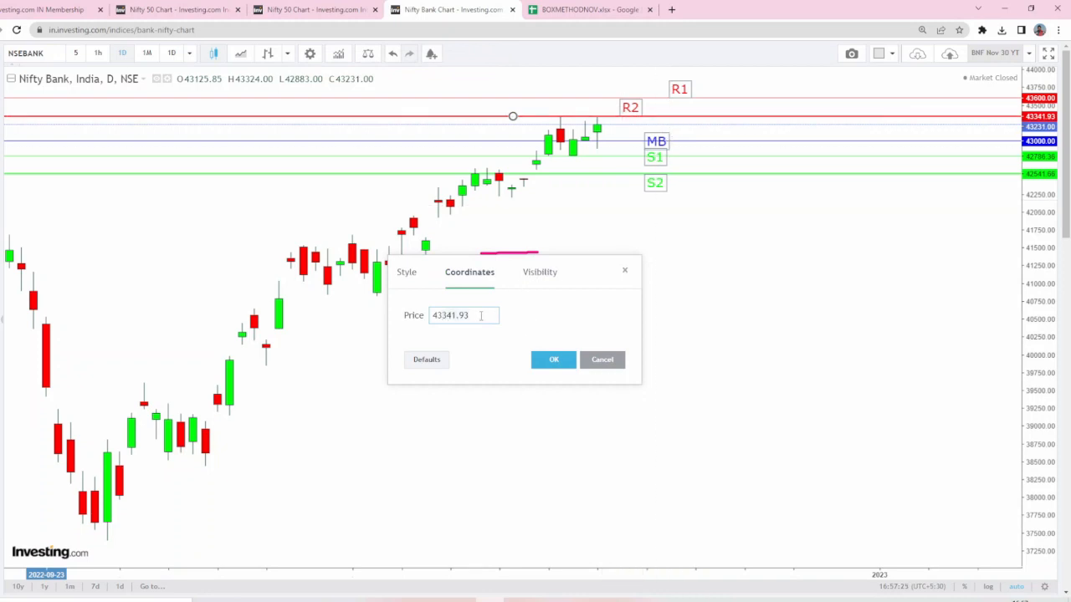
Set the R2 line to 43750 and the MB line to its new price near the recent highs.
type("43750")
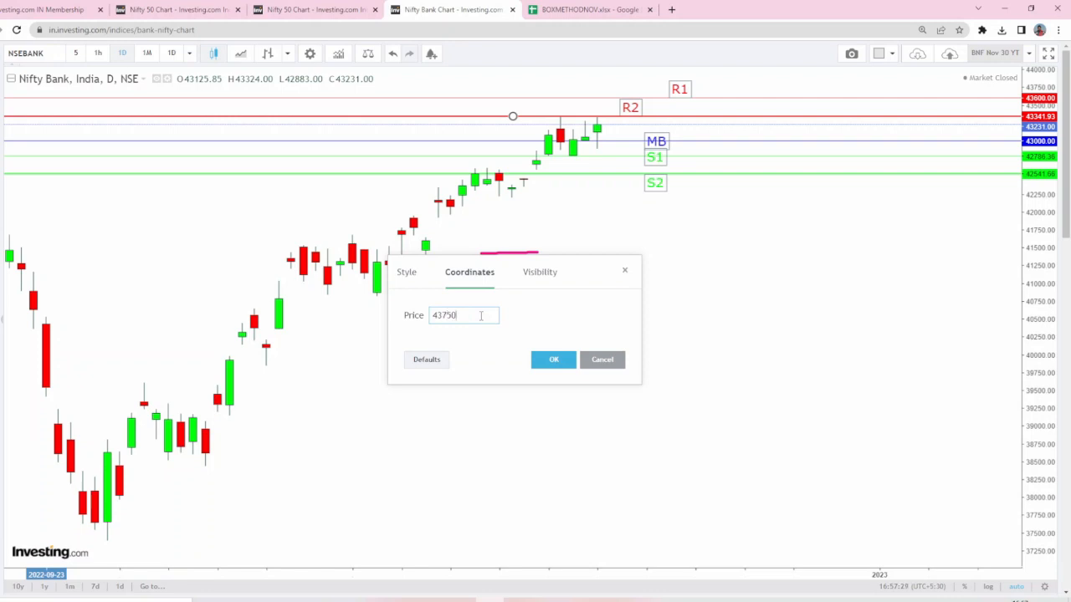
left_click(552, 358)
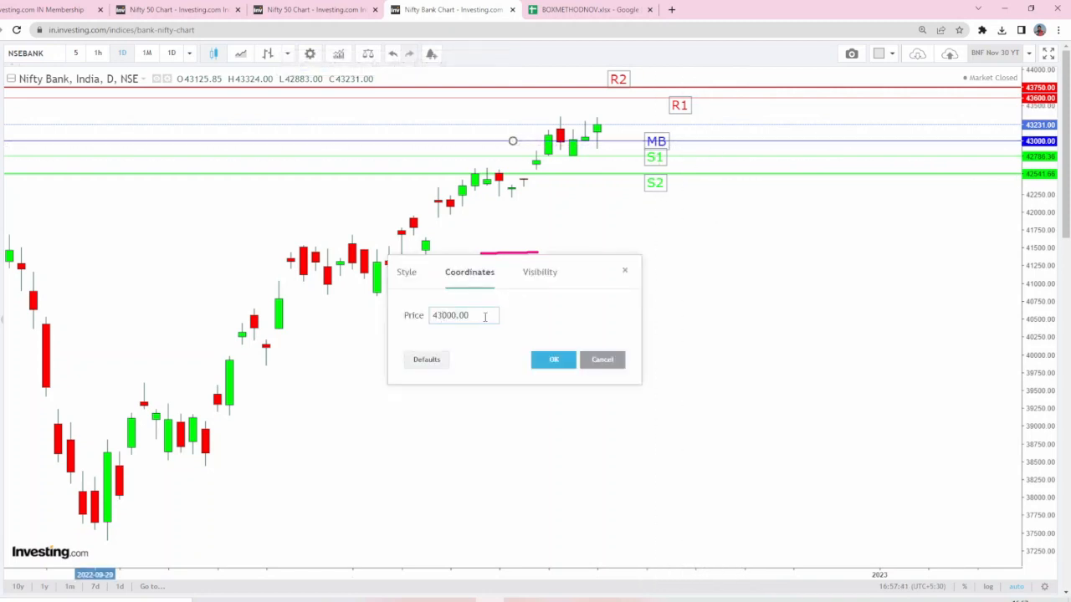
type("4333")
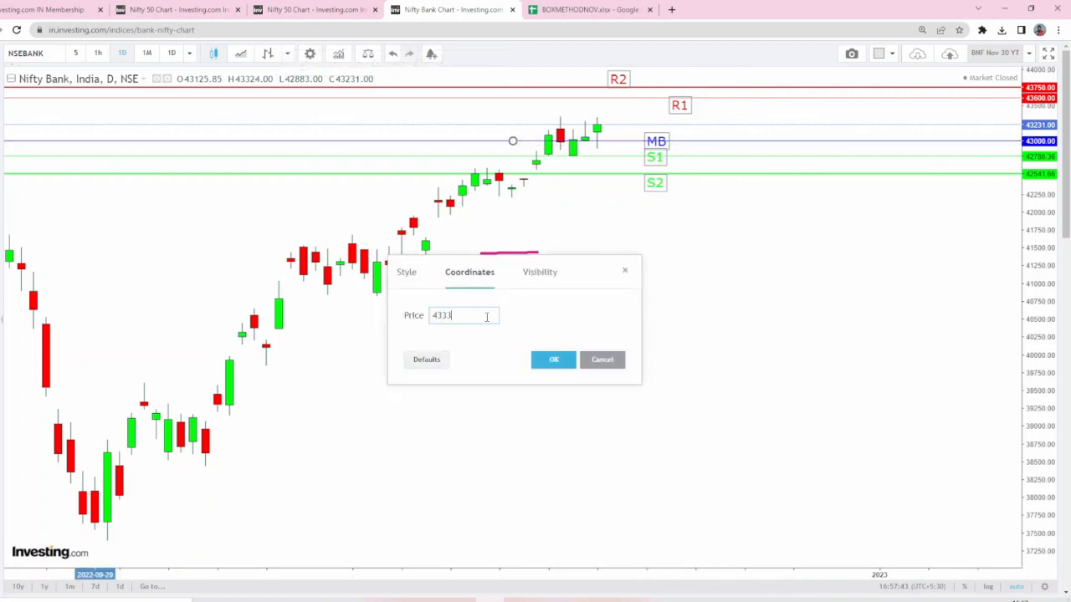
type("4")
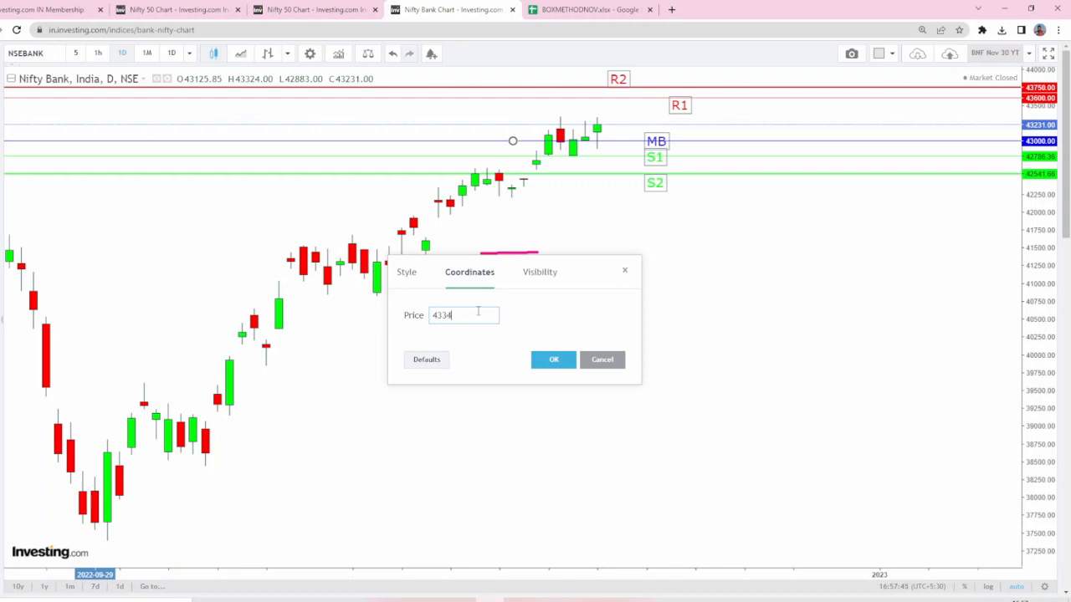
left_click(552, 360)
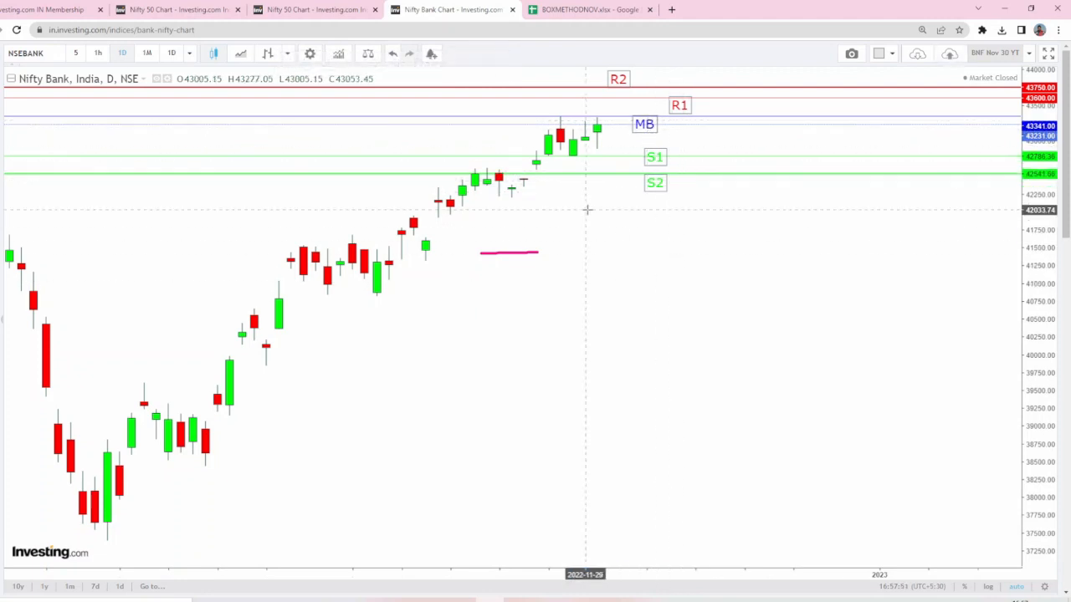
mouse_move(711, 147)
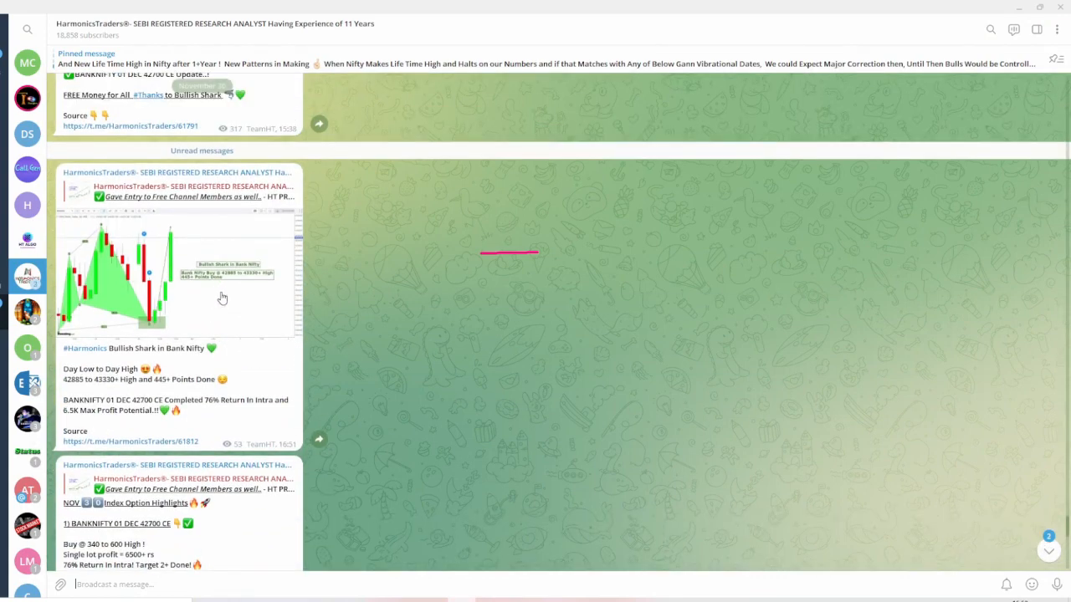
left_click(114, 267)
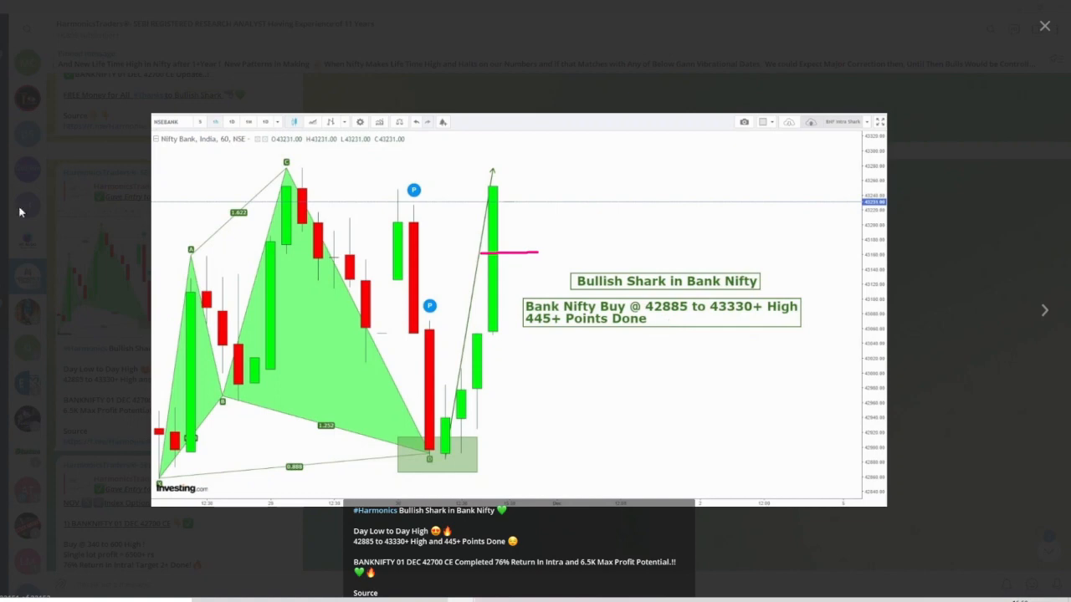
mouse_move(684, 325)
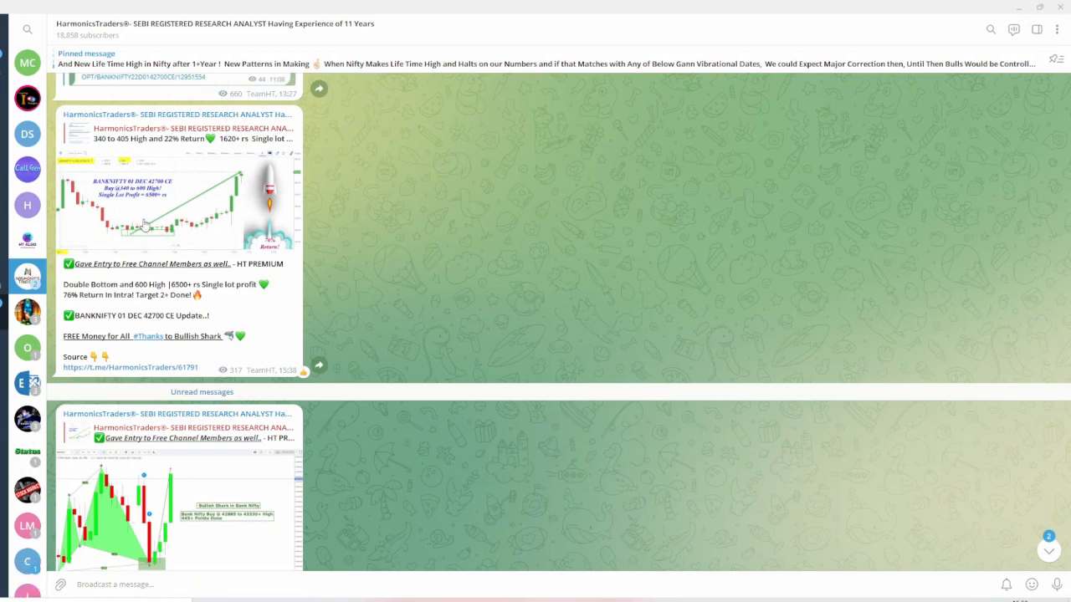
mouse_move(83, 147)
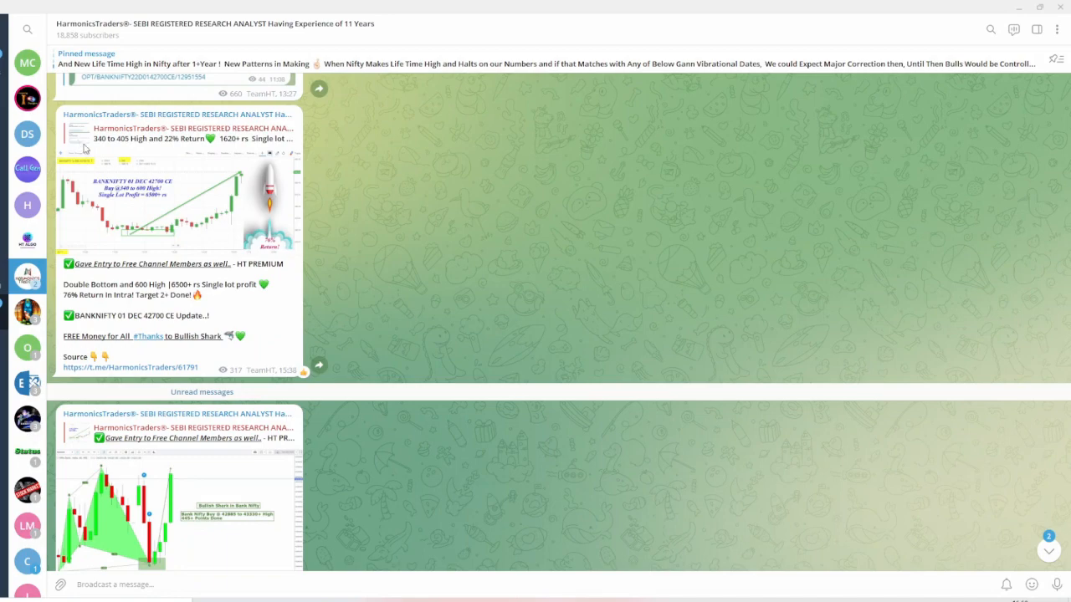
scroll("down", 3)
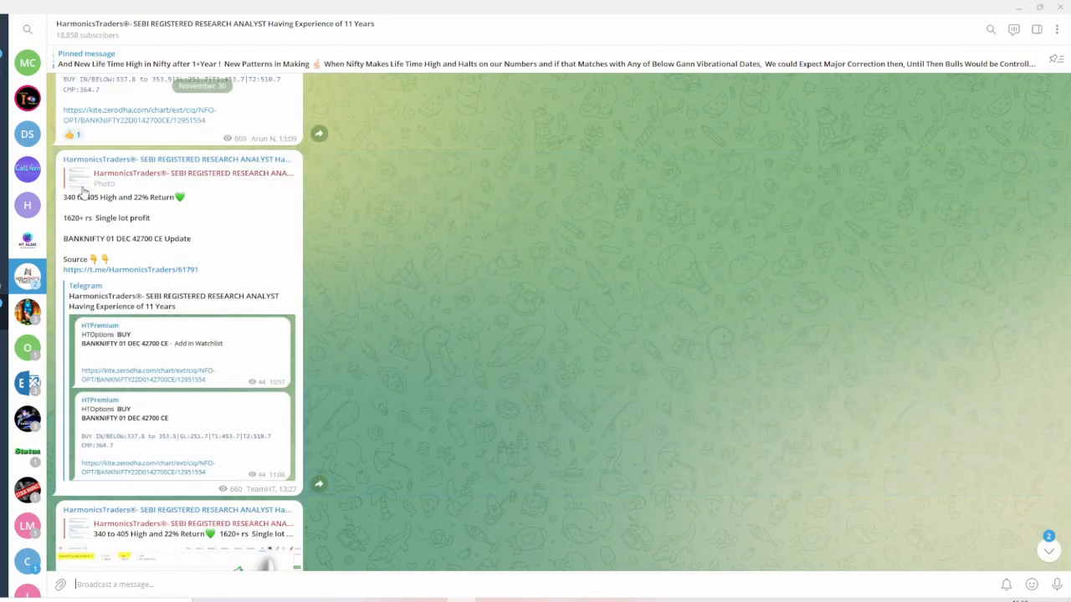
scroll("down", 3)
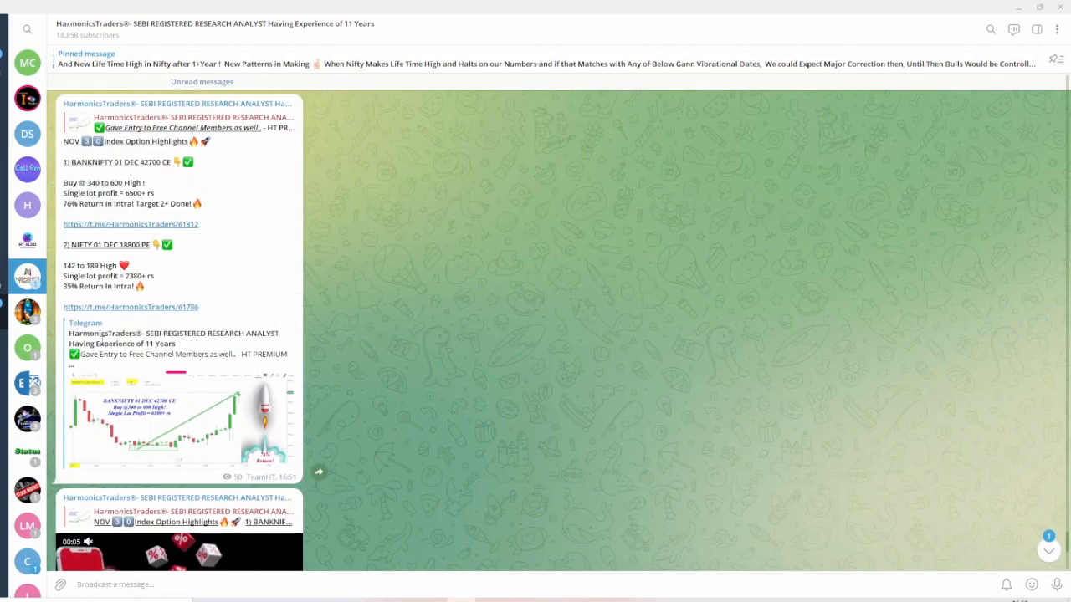
scroll("down", 3)
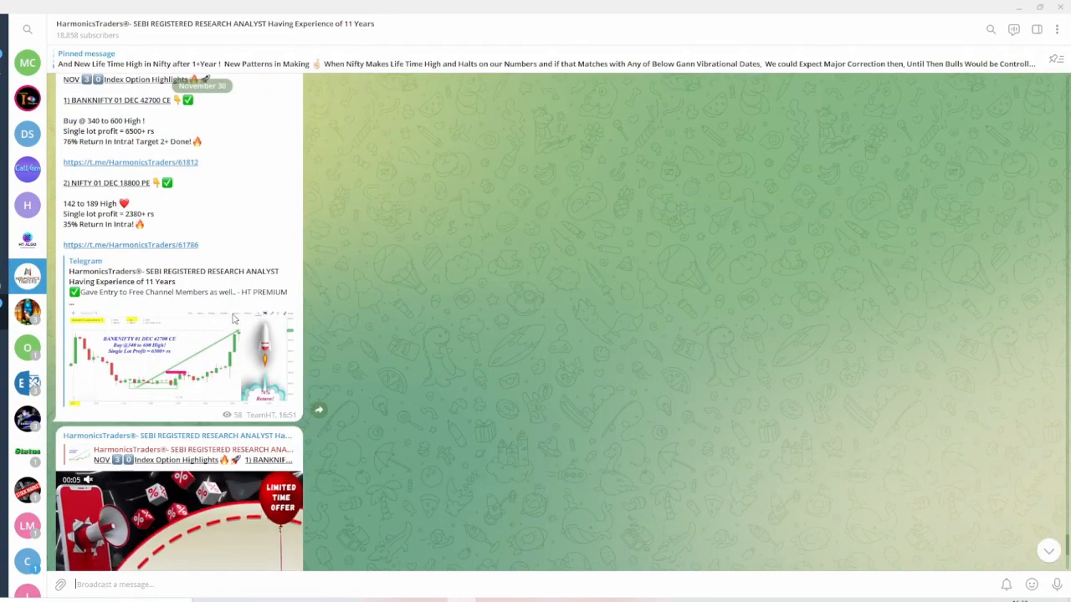
scroll("down", 3)
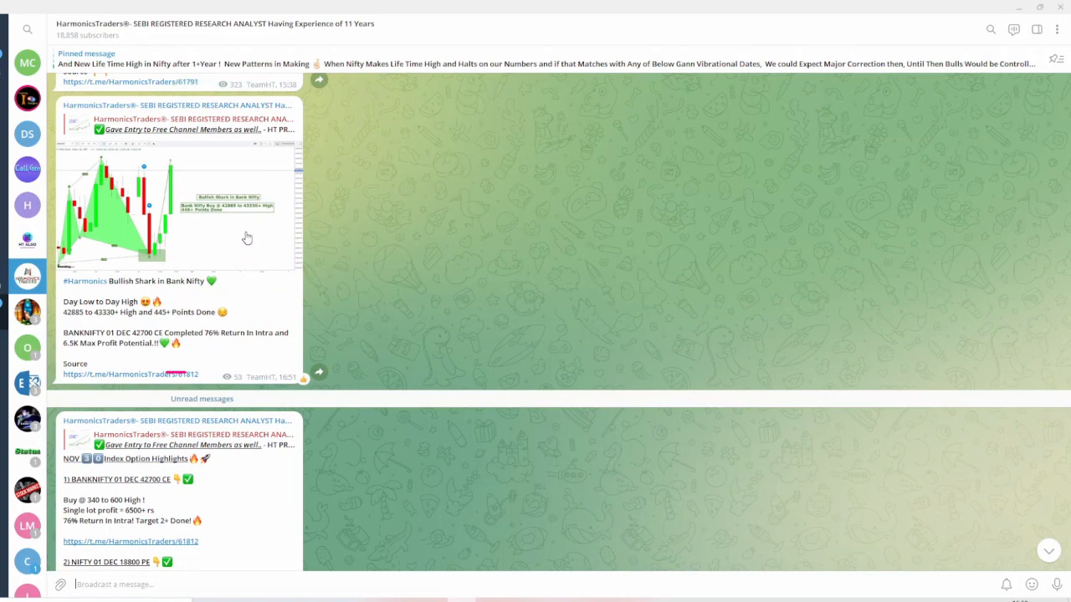
mouse_move(149, 191)
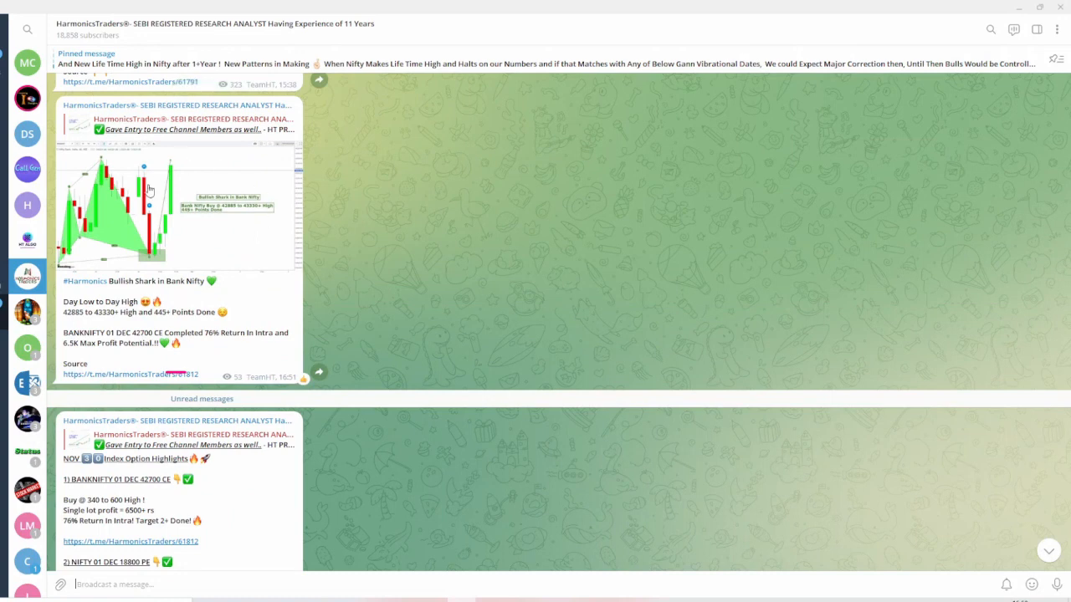
mouse_move(204, 214)
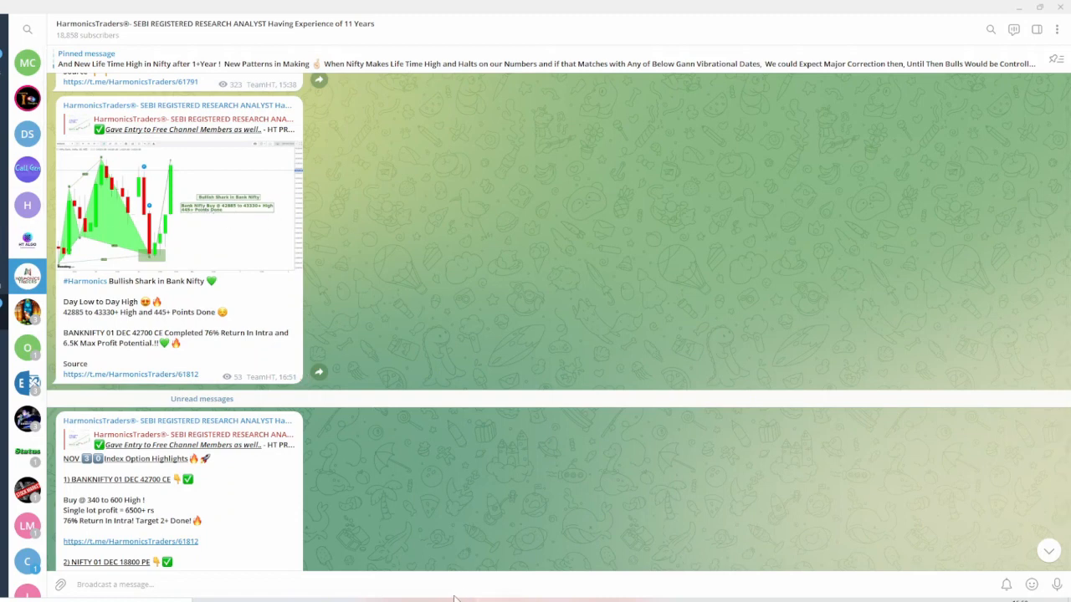
left_click(451, 10)
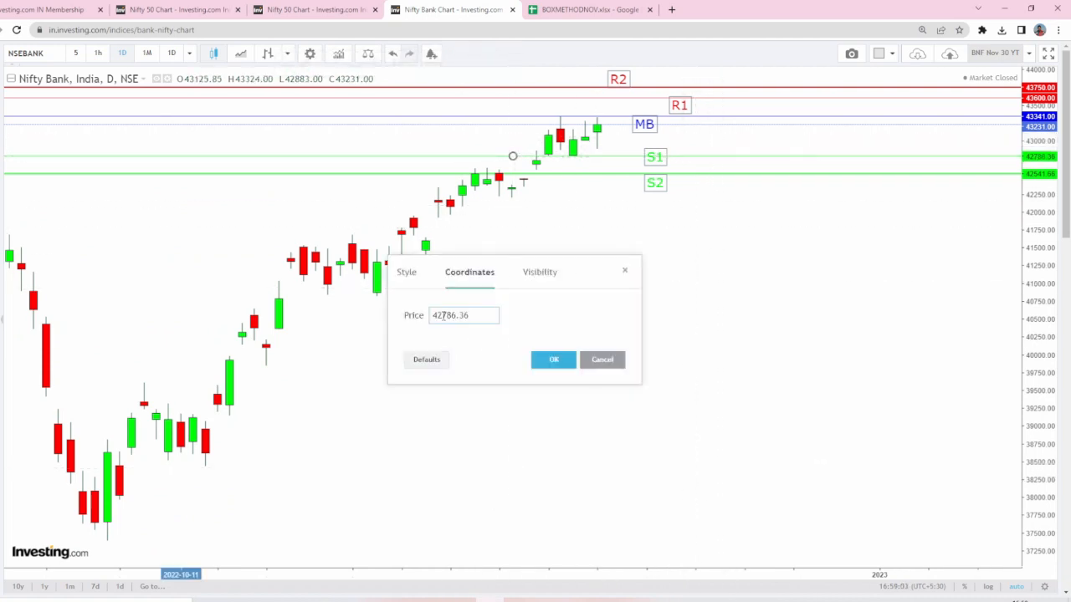
Give the support level line its new coordinate price and confirm it.
type("4285")
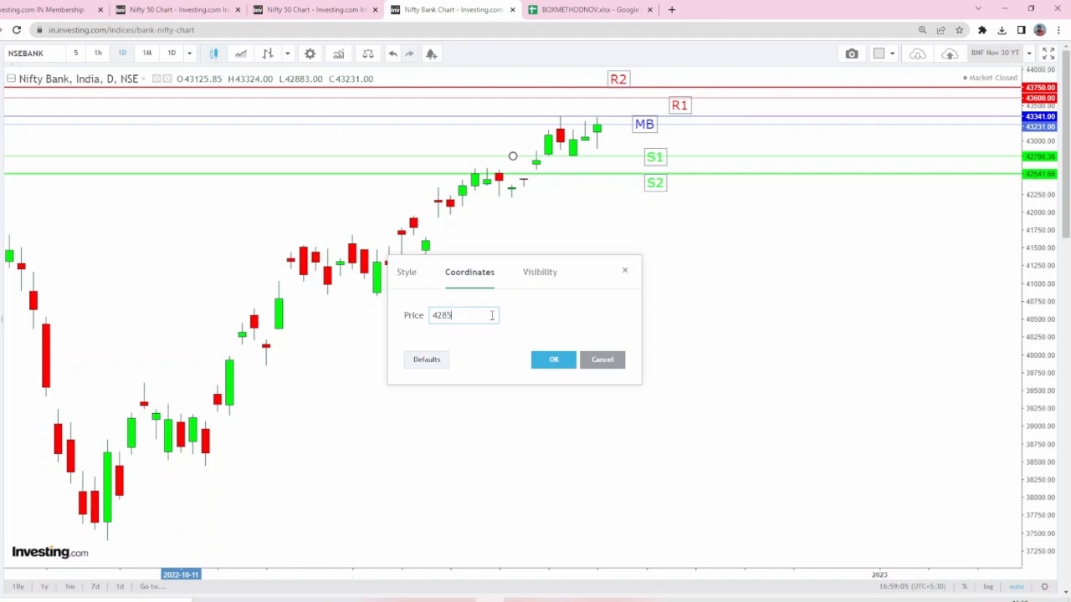
left_click(552, 358)
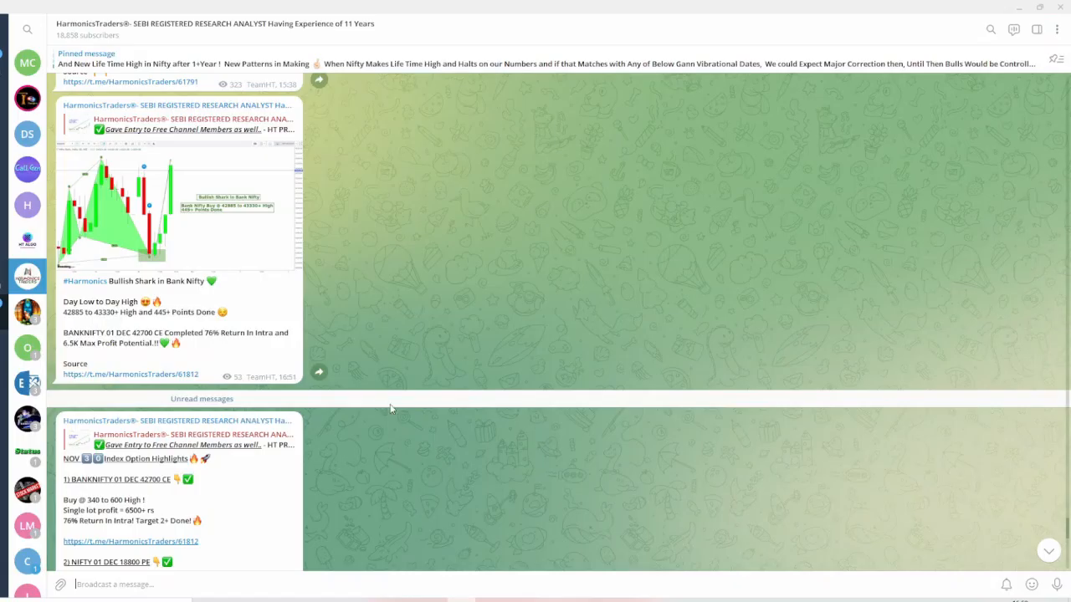
scroll("down", 3)
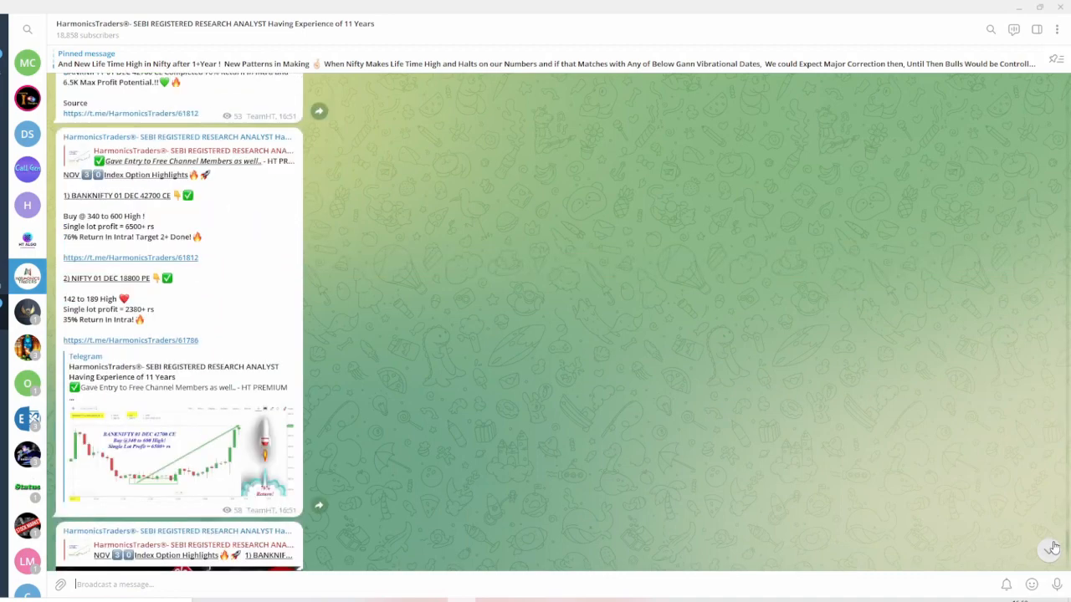
scroll("down", 3)
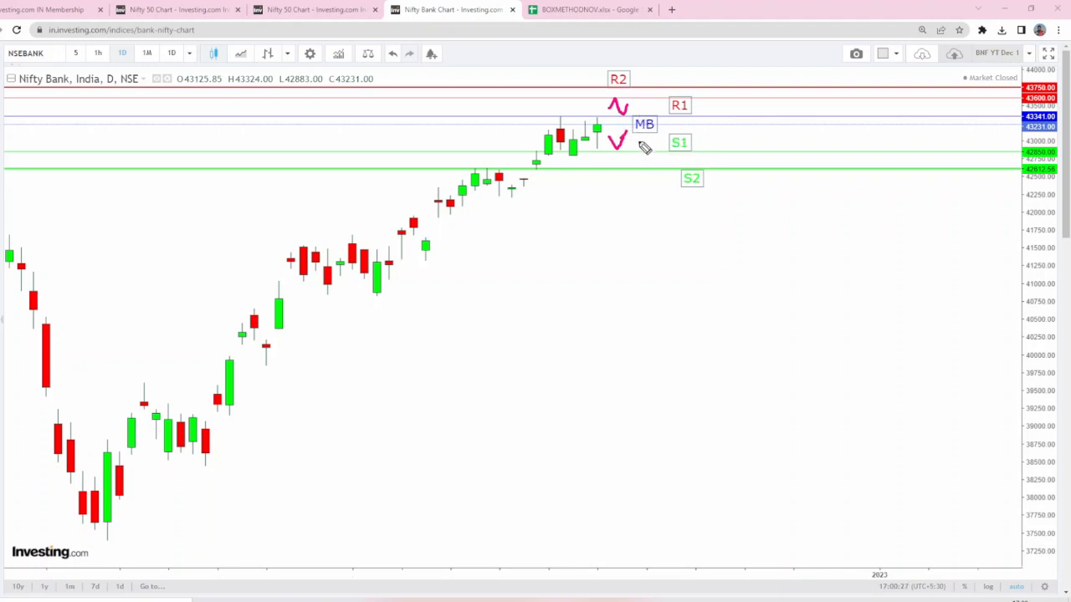
mouse_move(730, 152)
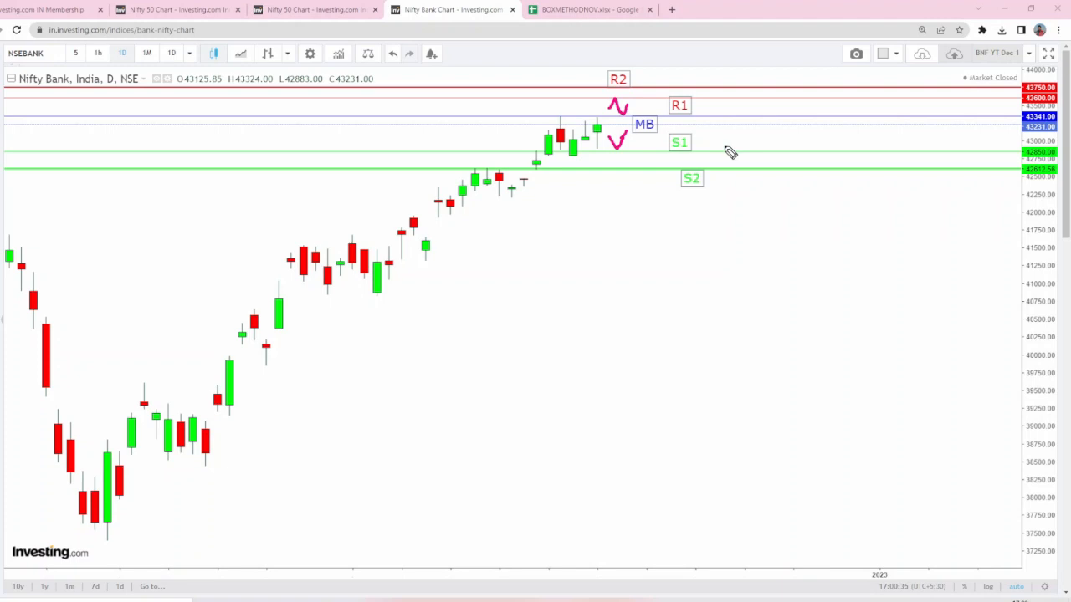
mouse_move(728, 152)
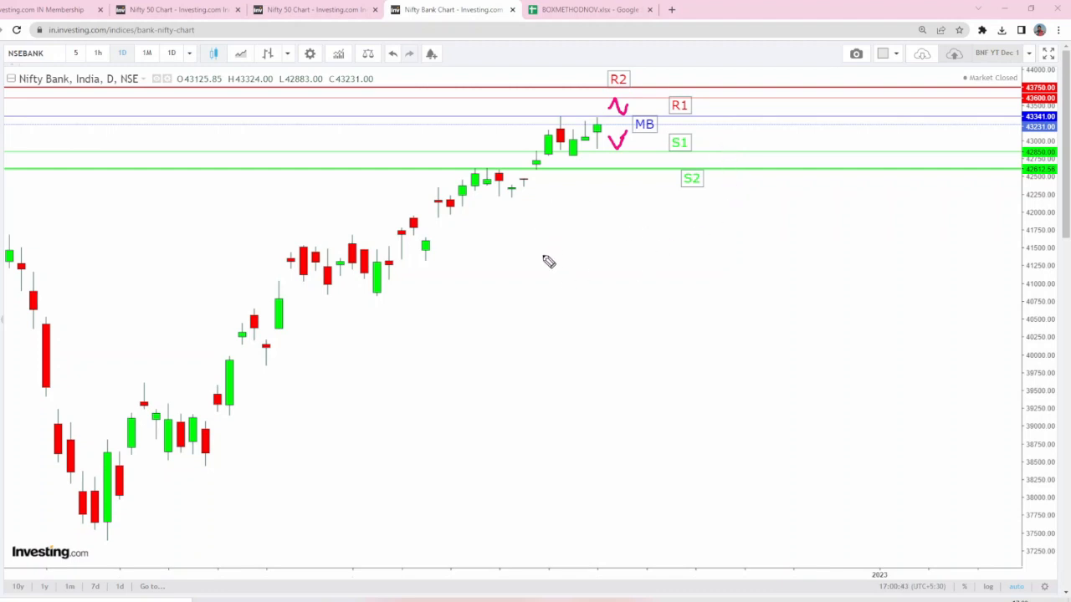
mouse_move(622, 234)
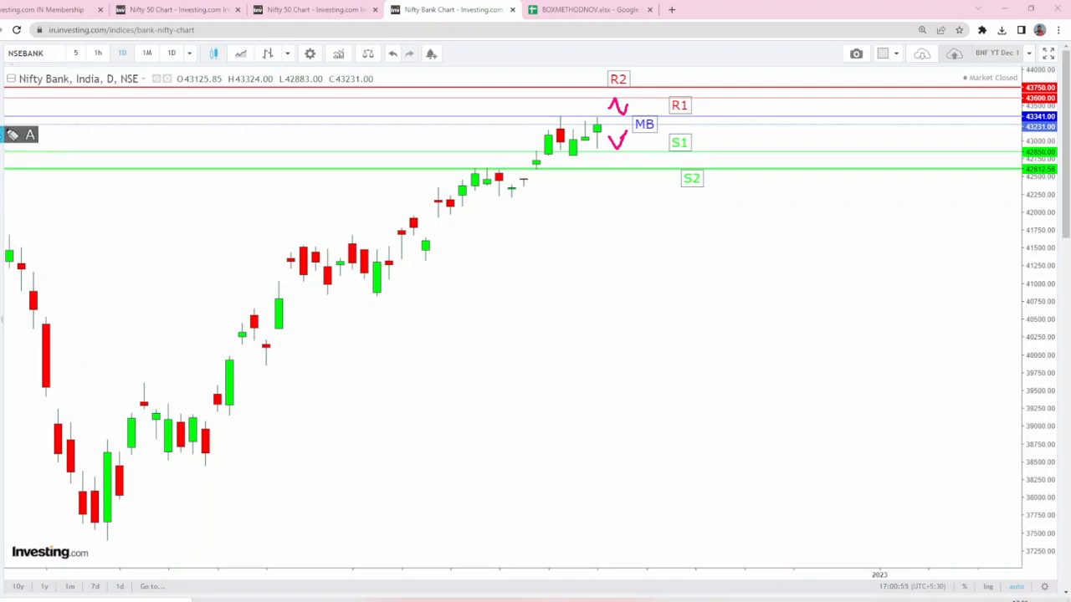
Switch the Nifty Bank chart to the 45-minute timeframe.
left_click(190, 52)
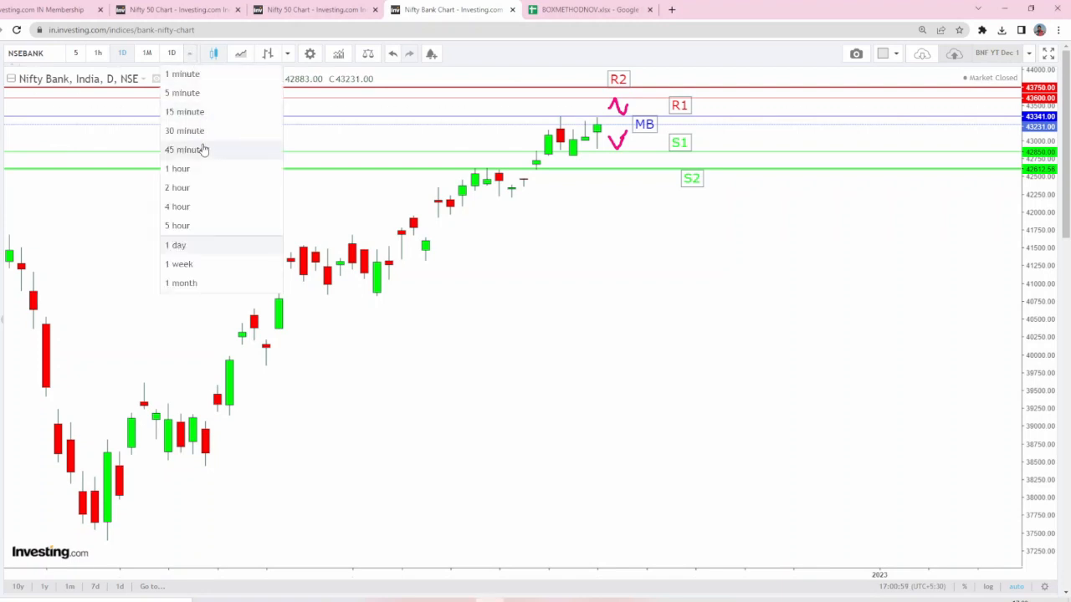
left_click(186, 149)
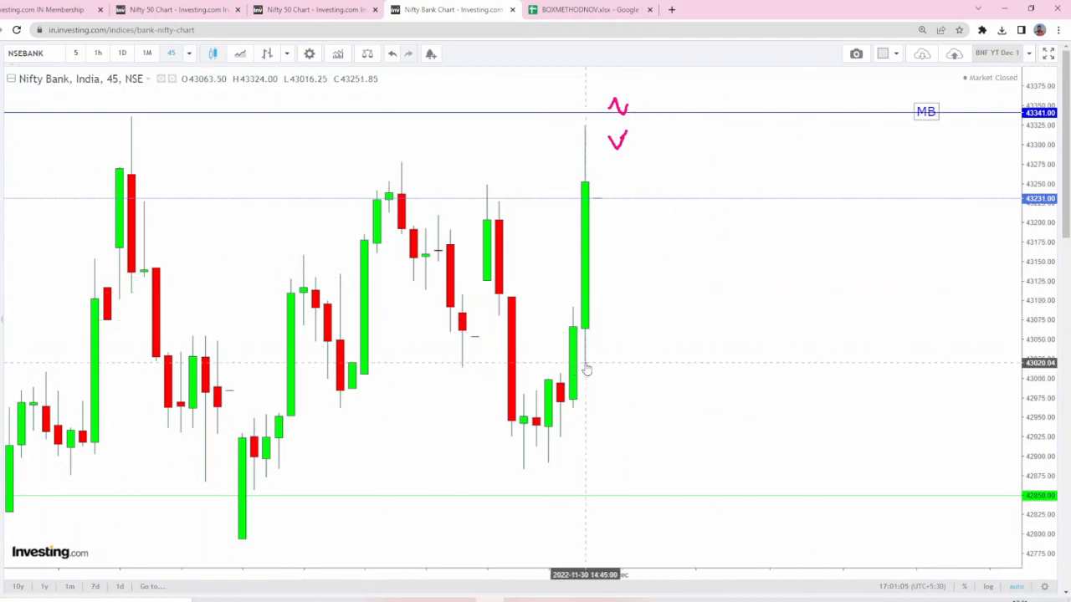
mouse_move(686, 291)
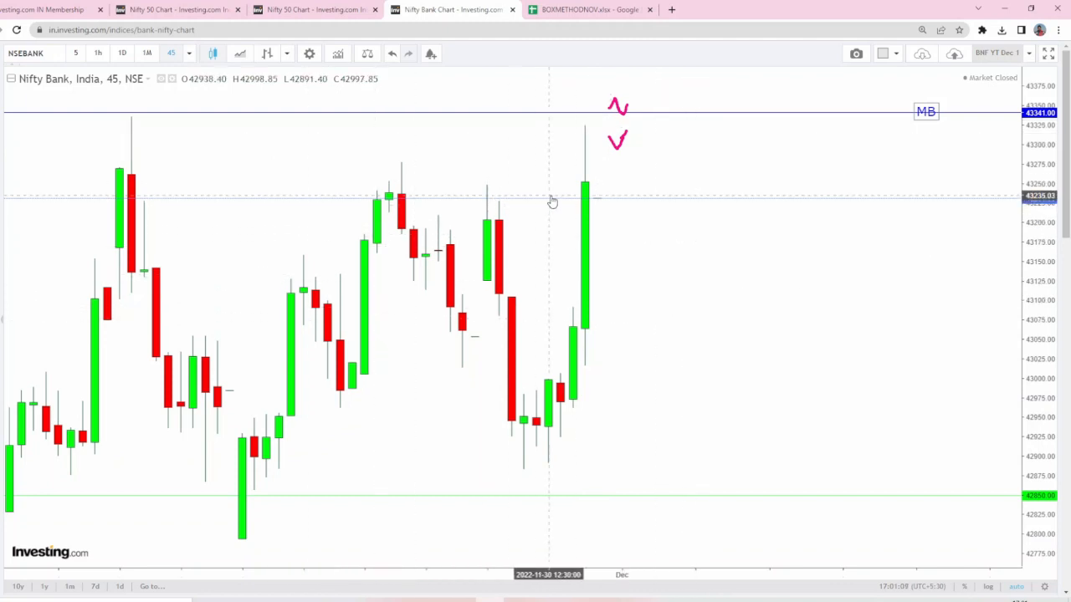
mouse_move(589, 152)
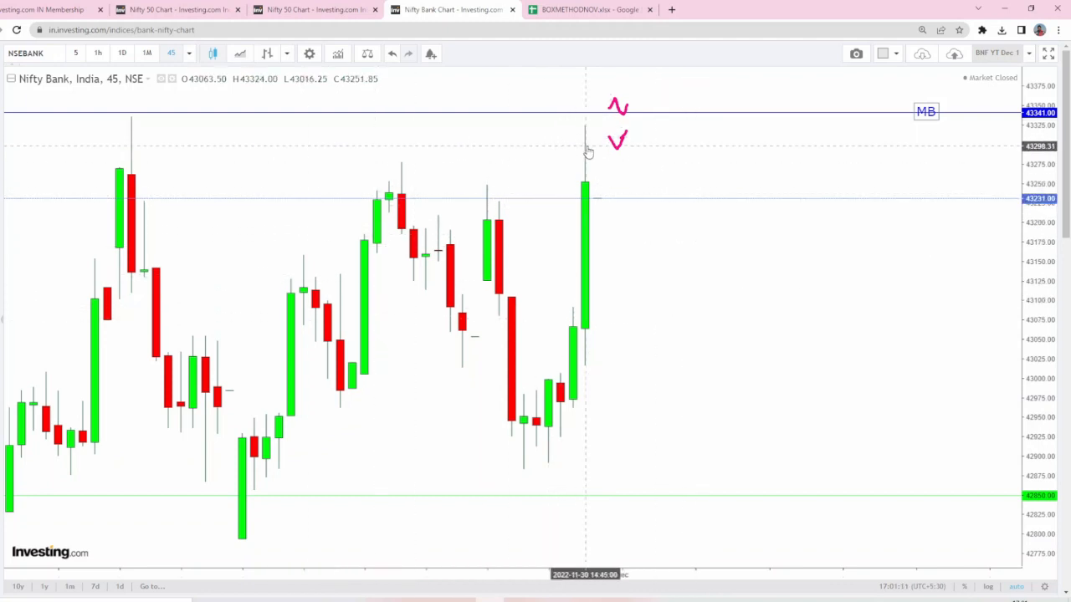